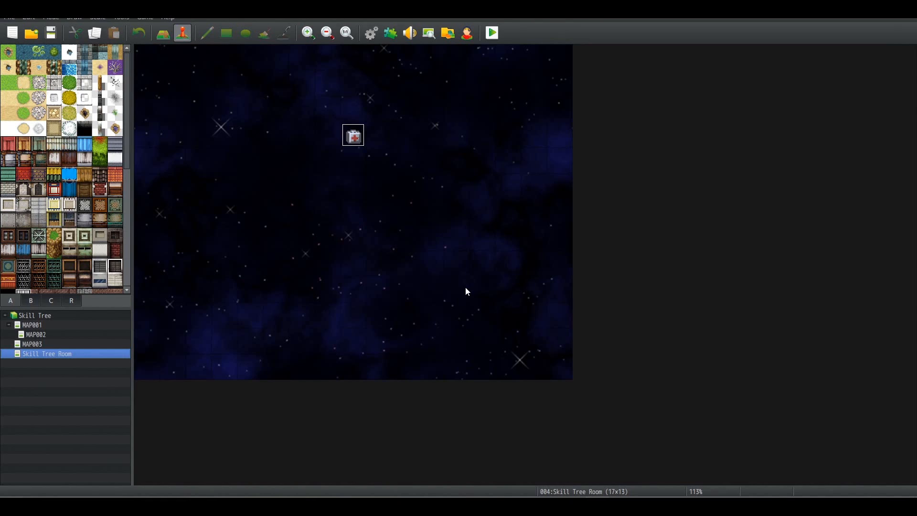
mouse_move(435, 245)
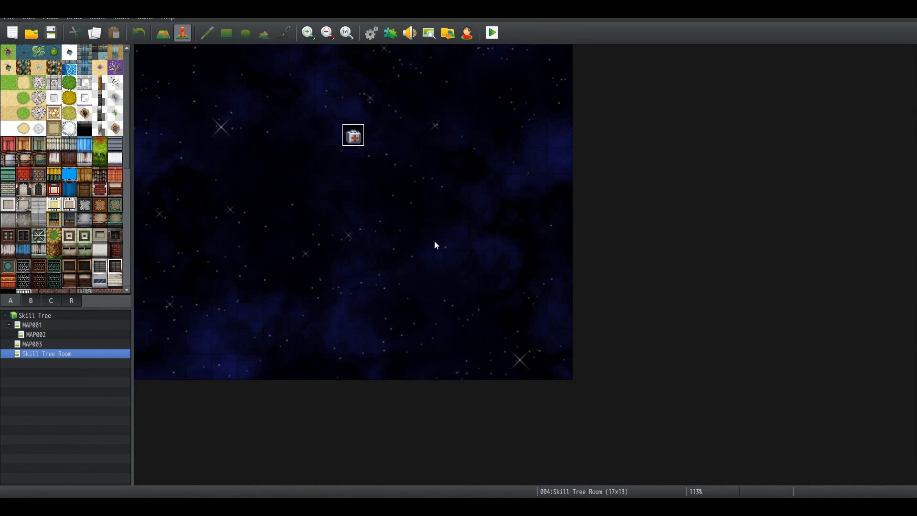
mouse_move(452, 245)
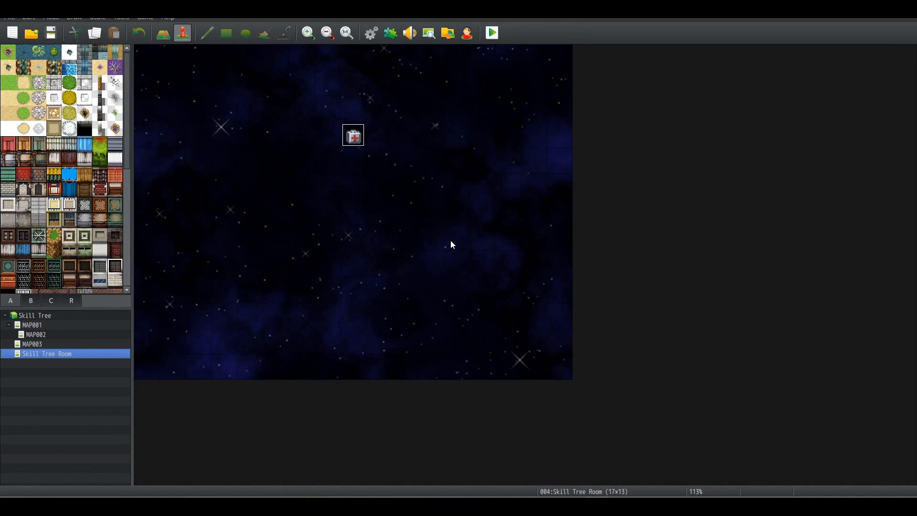
- Switch to the MAP001 campsite map in the map tree
left_click(33, 325)
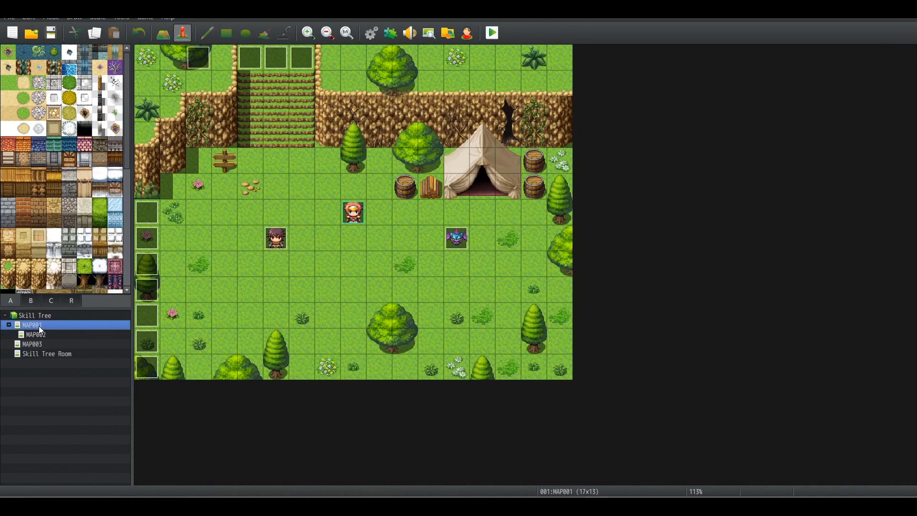
mouse_move(198, 211)
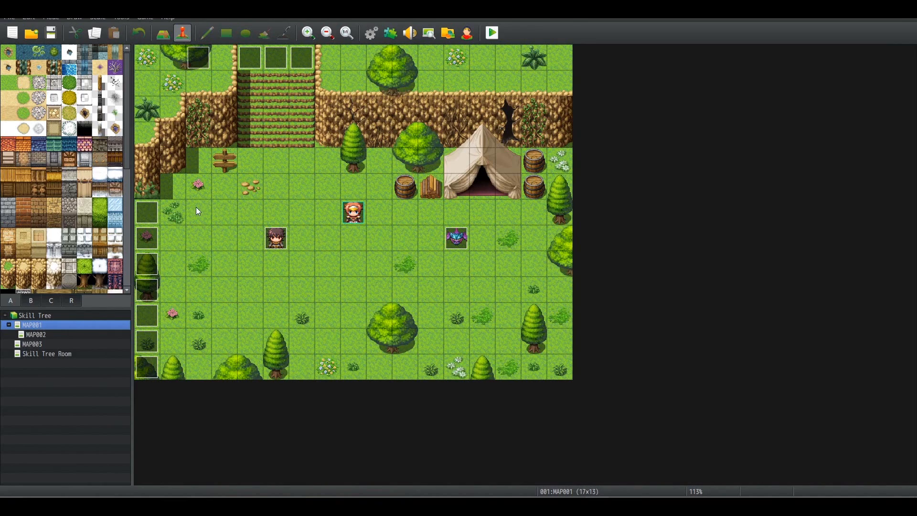
mouse_move(495, 178)
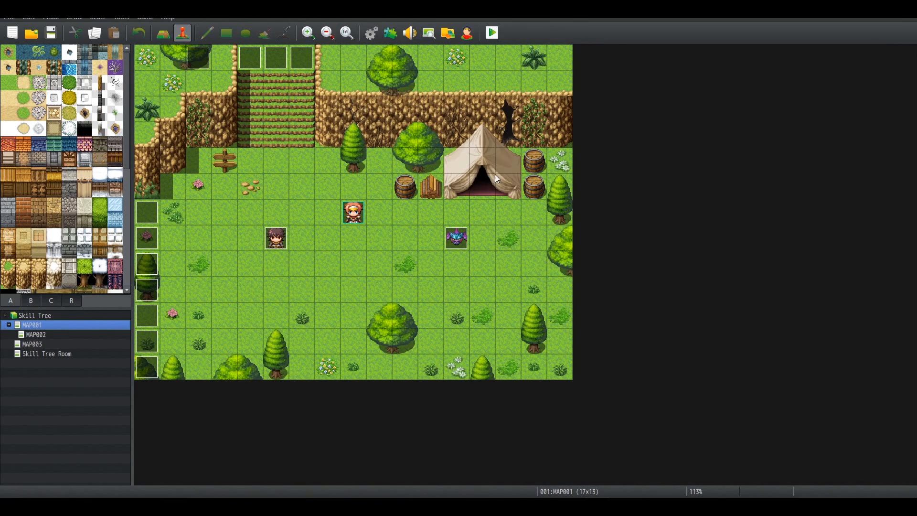
mouse_move(321, 225)
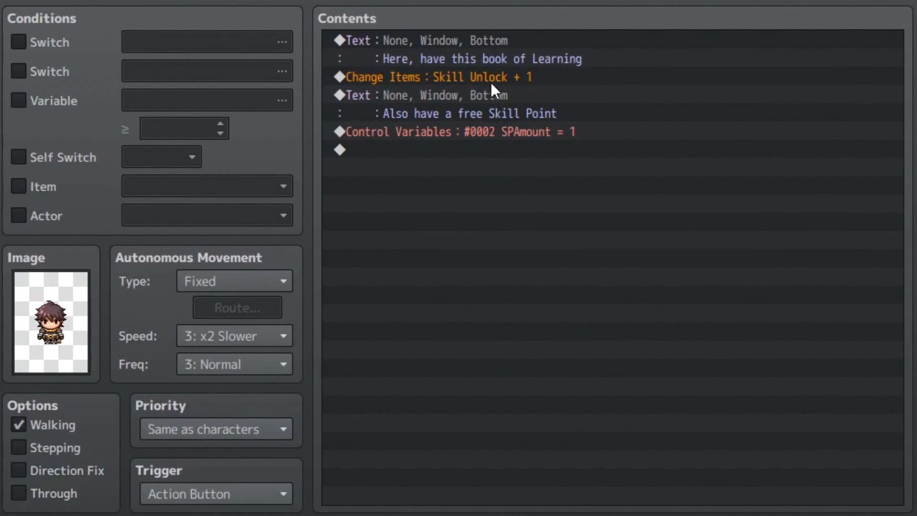
mouse_move(504, 93)
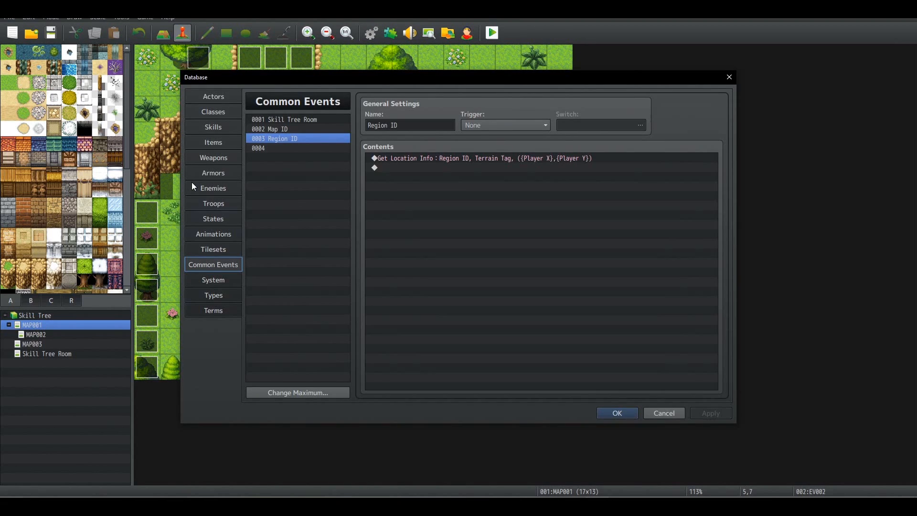
- Review the Skill Unlock item's settings and the Skill Tree Room common event
left_click(213, 142)
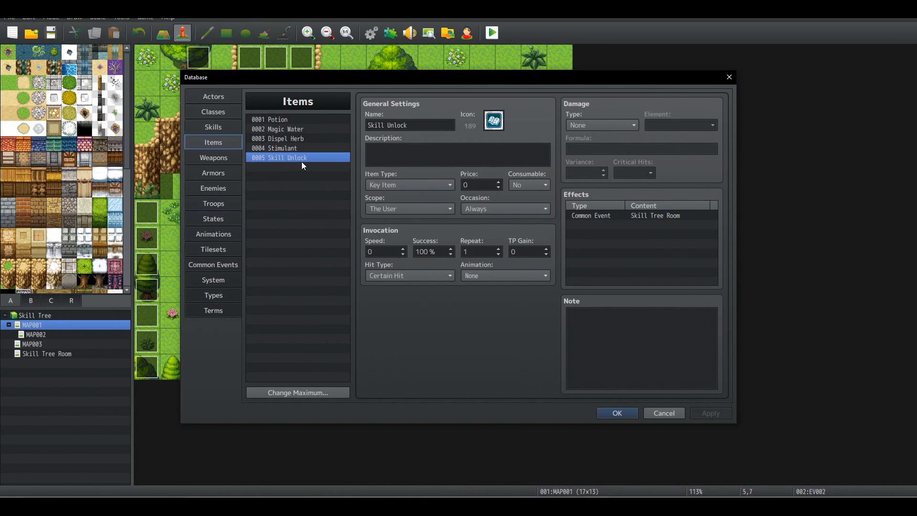
mouse_move(581, 219)
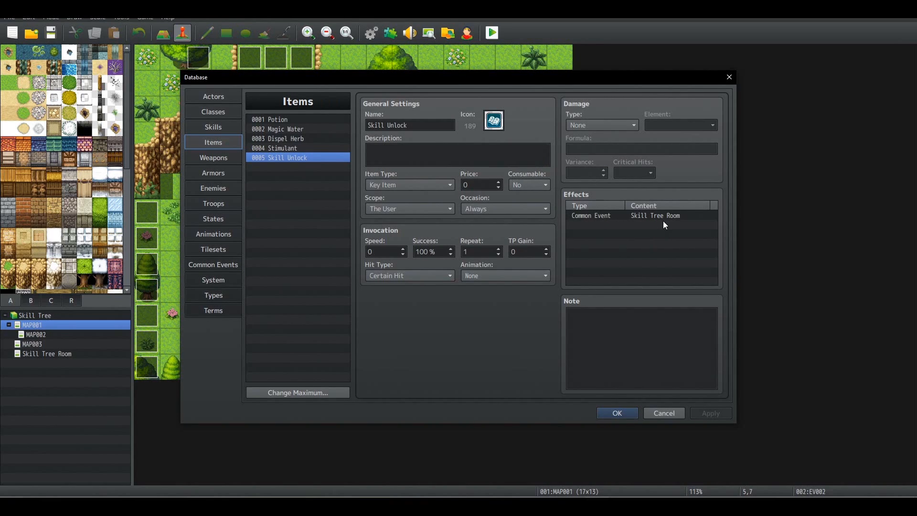
mouse_move(228, 228)
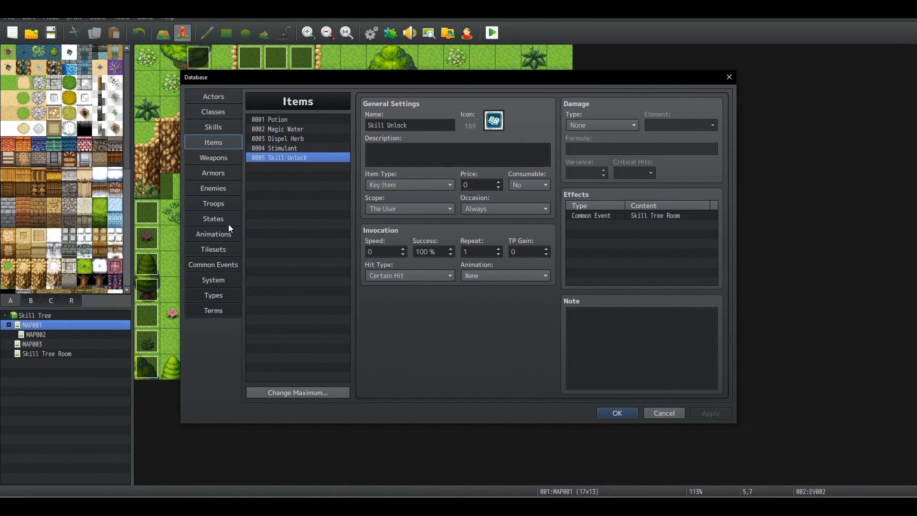
left_click(212, 264)
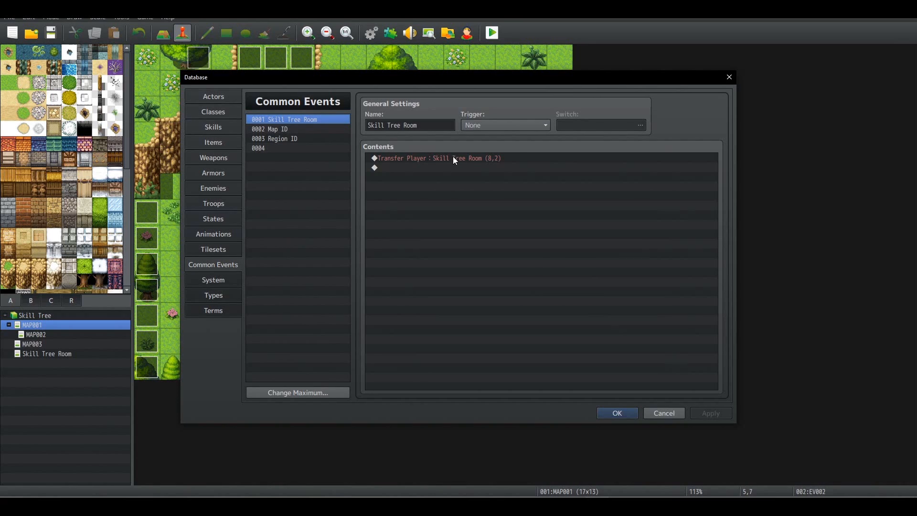
mouse_move(575, 394)
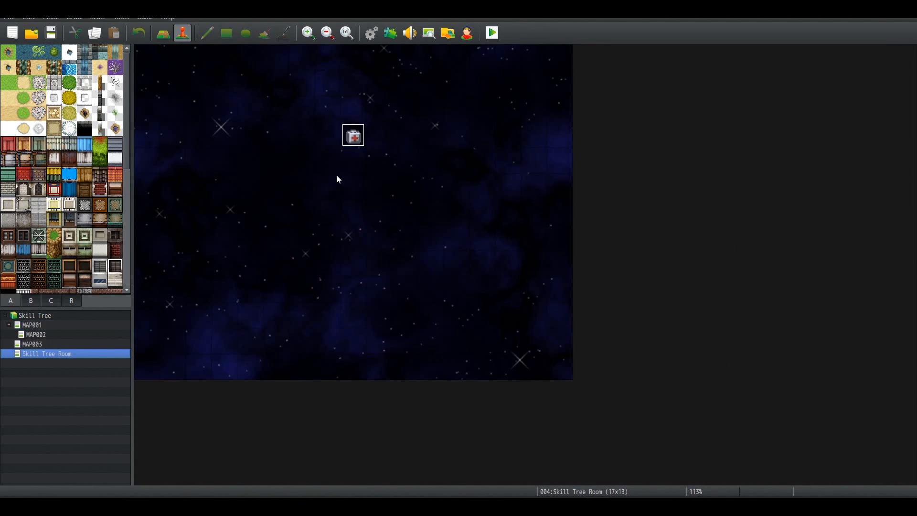
mouse_move(364, 125)
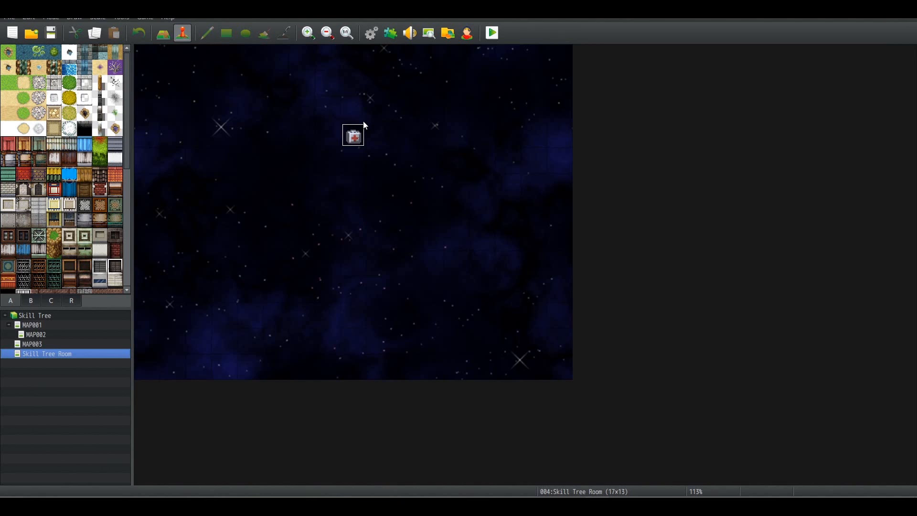
double_click(352, 135)
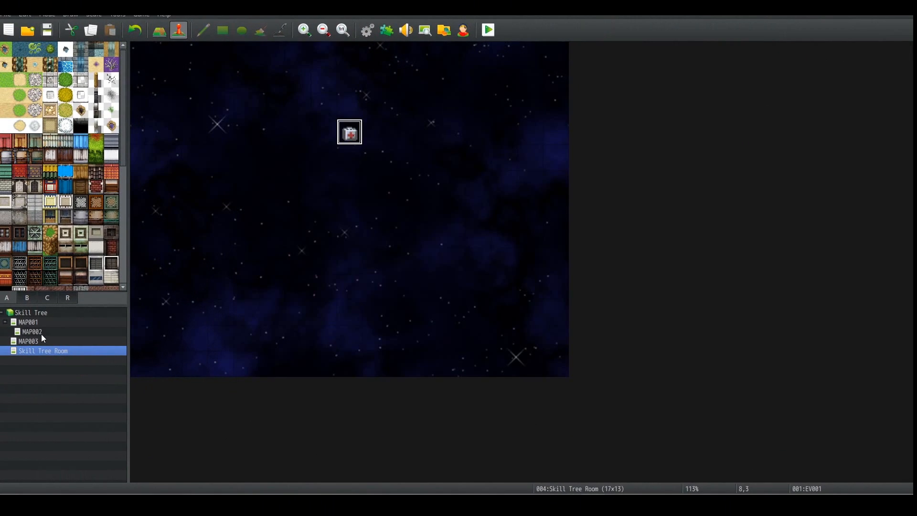
mouse_move(44, 326)
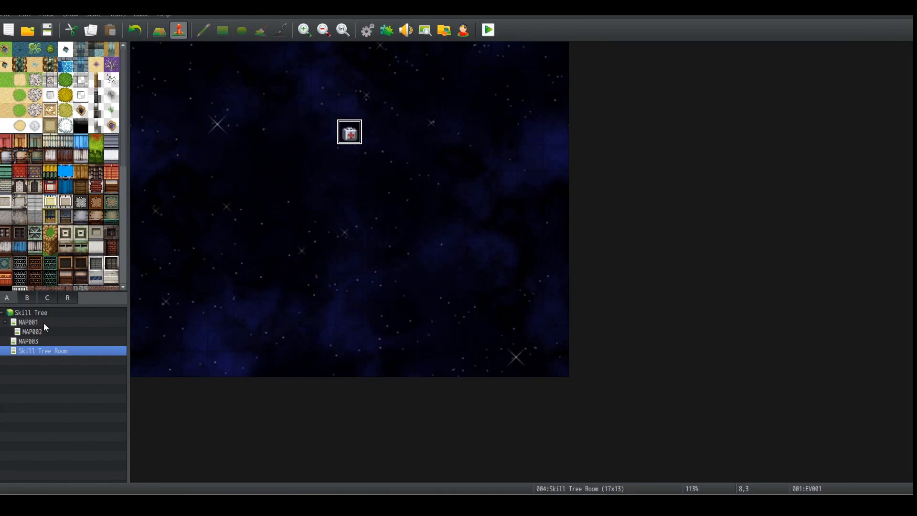
mouse_move(85, 335)
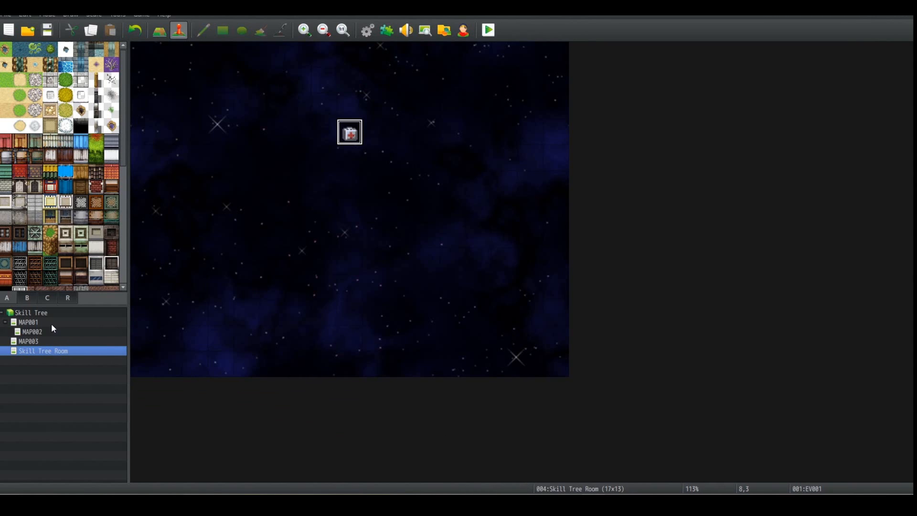
- Switch to the MAP001 campsite map in the map tree
left_click(28, 322)
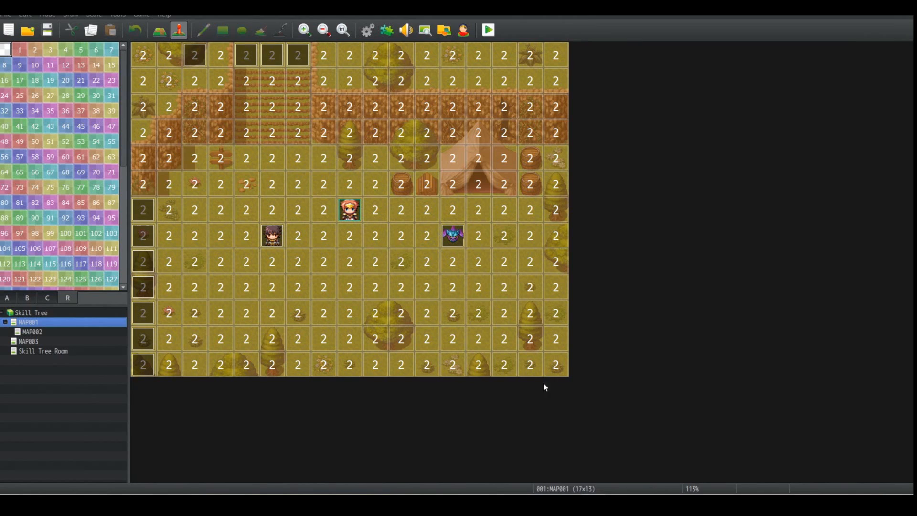
mouse_move(253, 198)
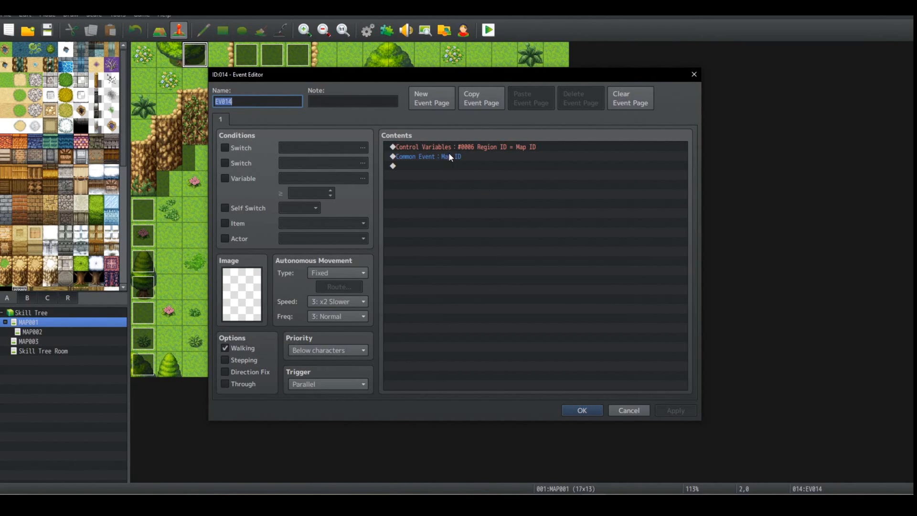
mouse_move(507, 154)
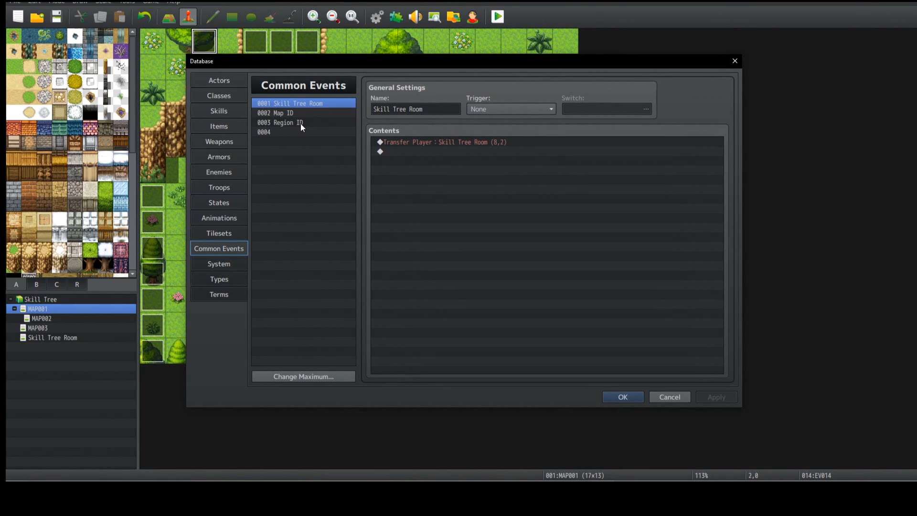
- Review the Map ID and Region ID common events in the database
left_click(275, 112)
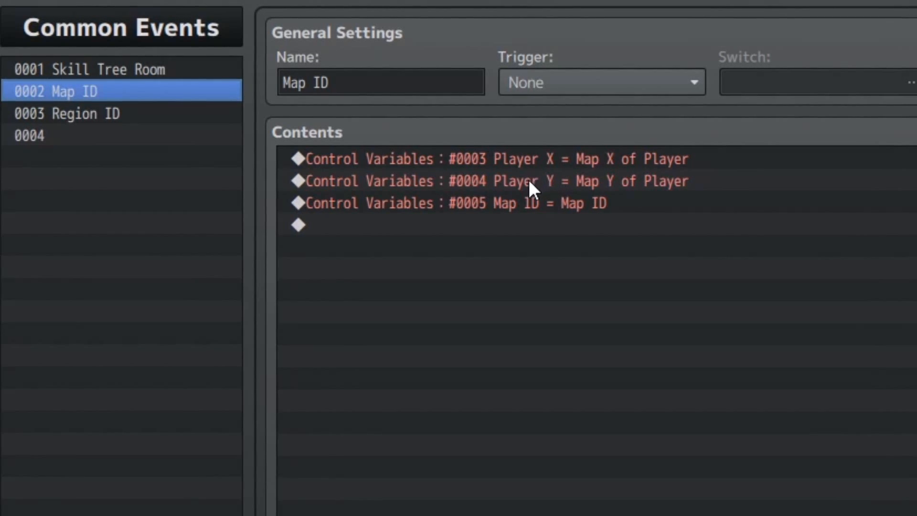
mouse_move(669, 225)
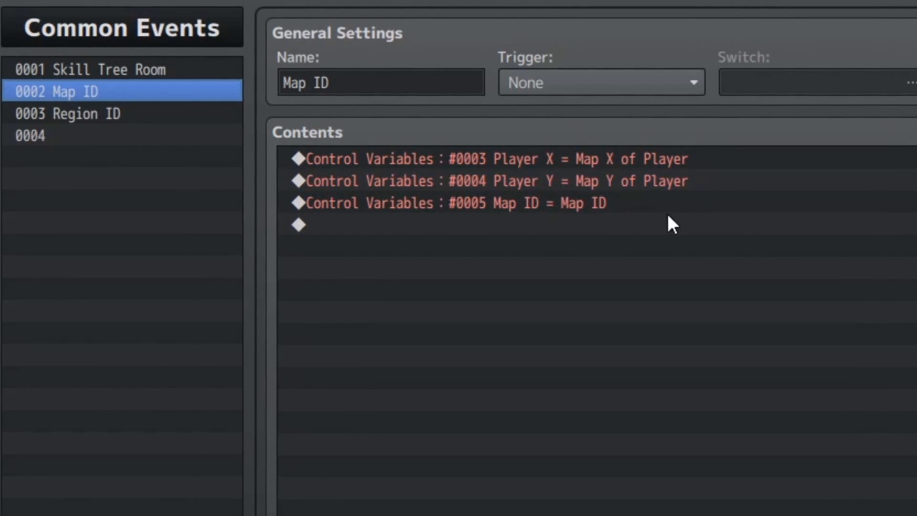
mouse_move(510, 220)
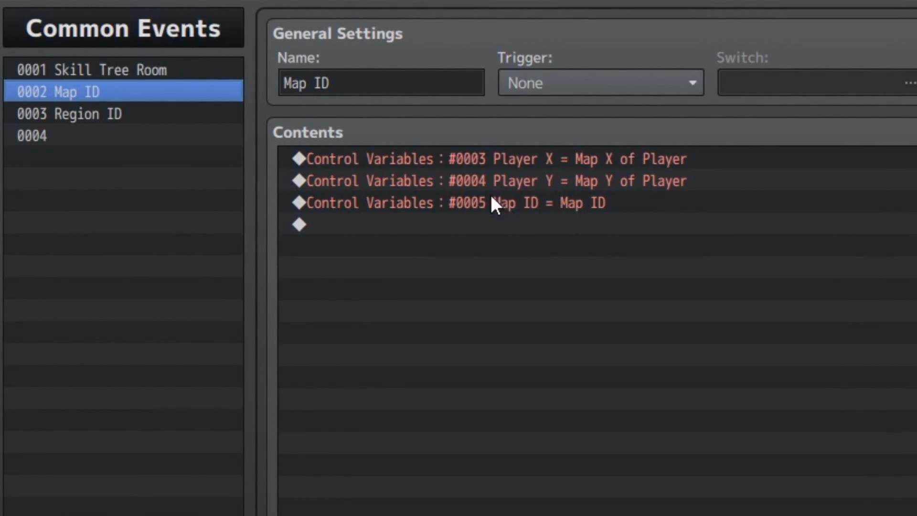
left_click(89, 114)
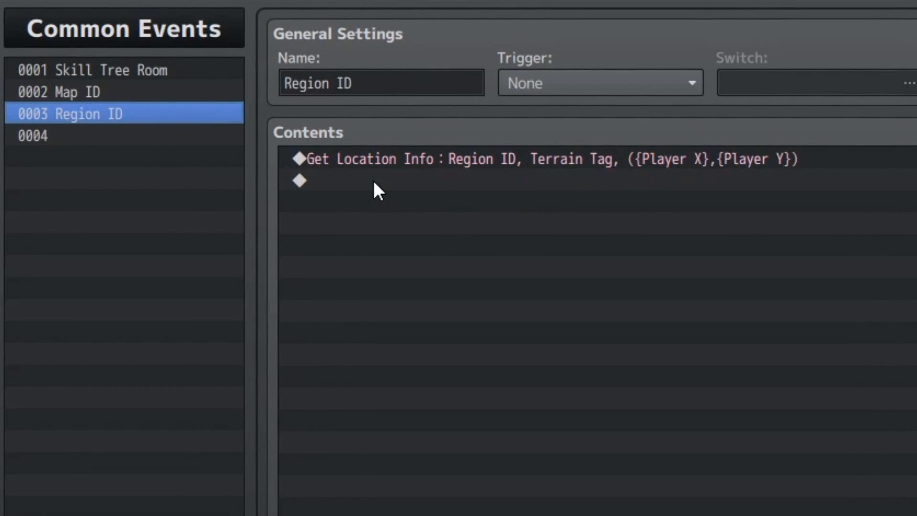
mouse_move(459, 178)
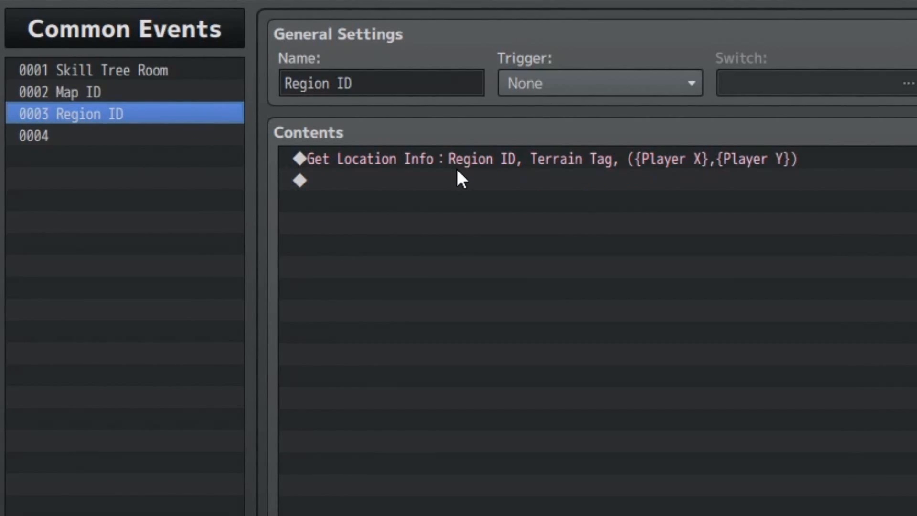
mouse_move(672, 178)
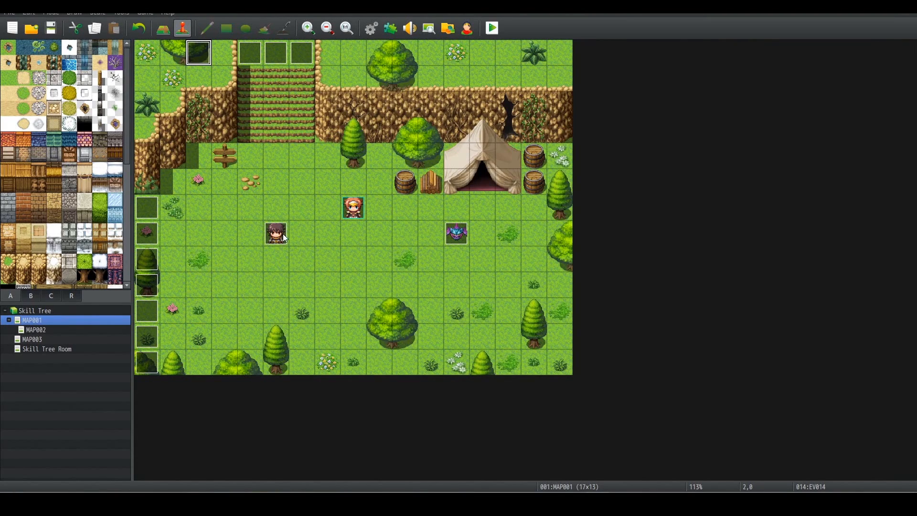
mouse_move(201, 254)
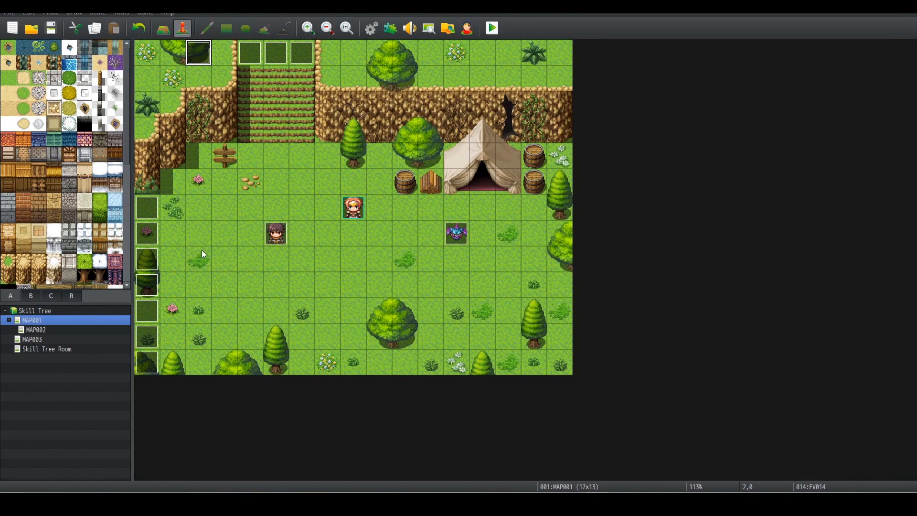
mouse_move(3, 323)
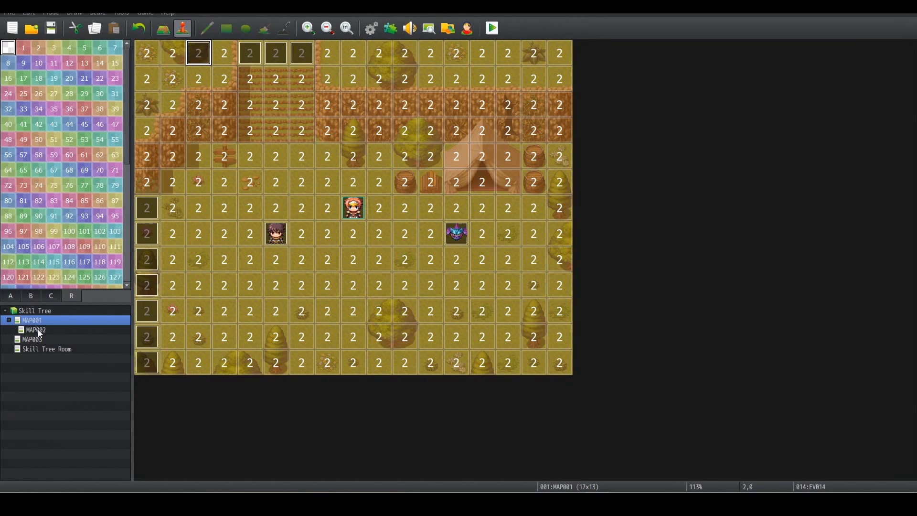
- Look over MAP002 and MAP003, then return to MAP001 and start a playtest
left_click(35, 329)
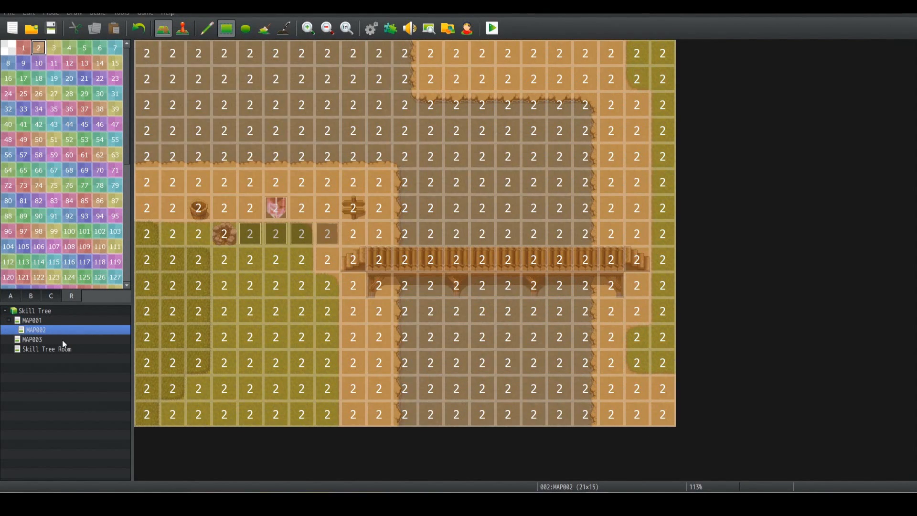
left_click(32, 339)
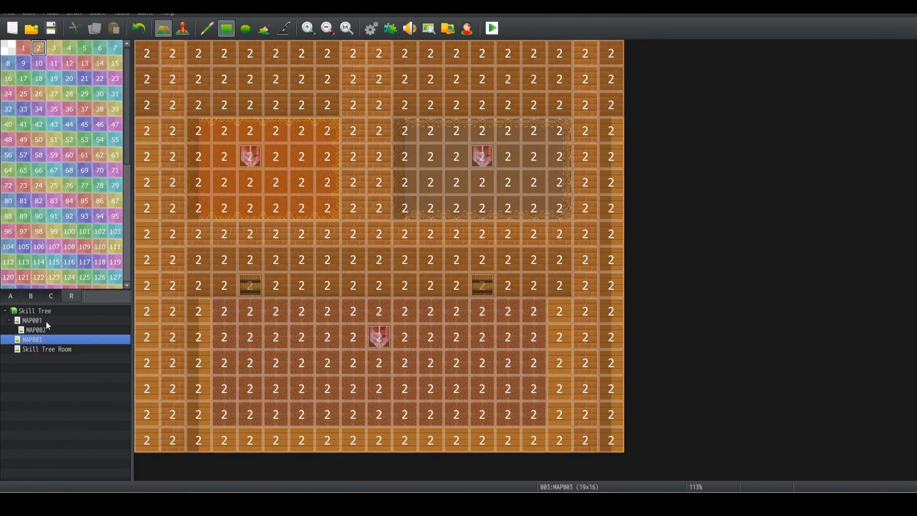
mouse_move(166, 16)
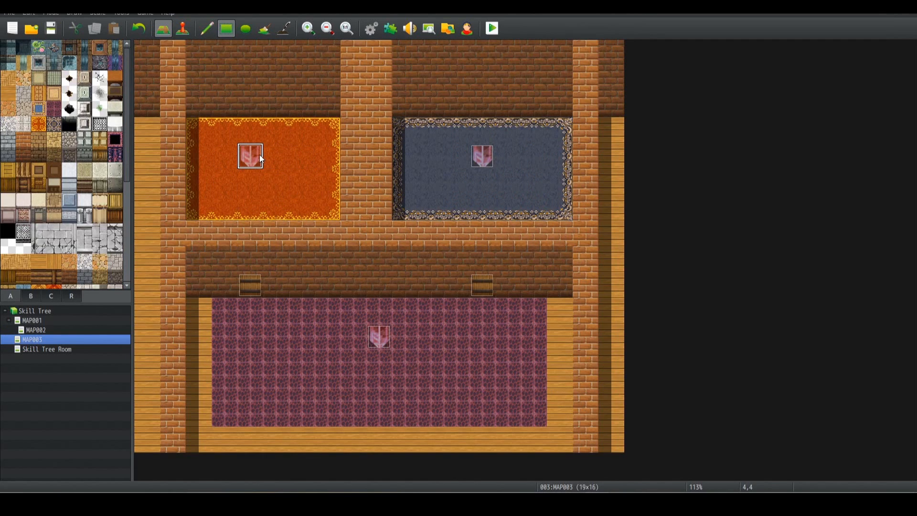
left_click(182, 28)
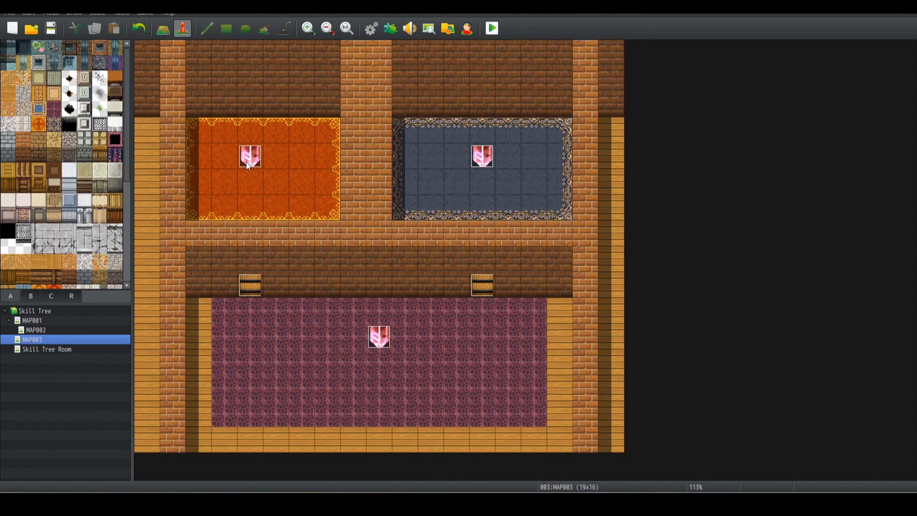
mouse_move(490, 164)
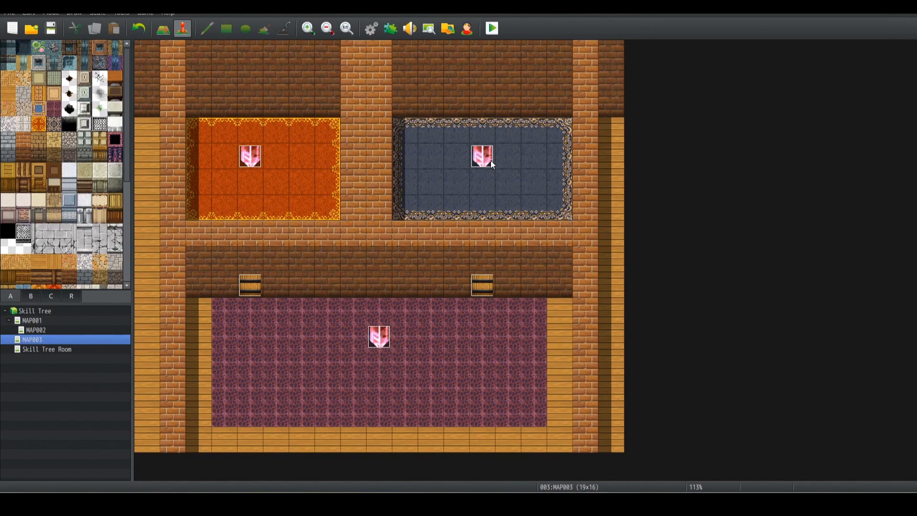
mouse_move(500, 185)
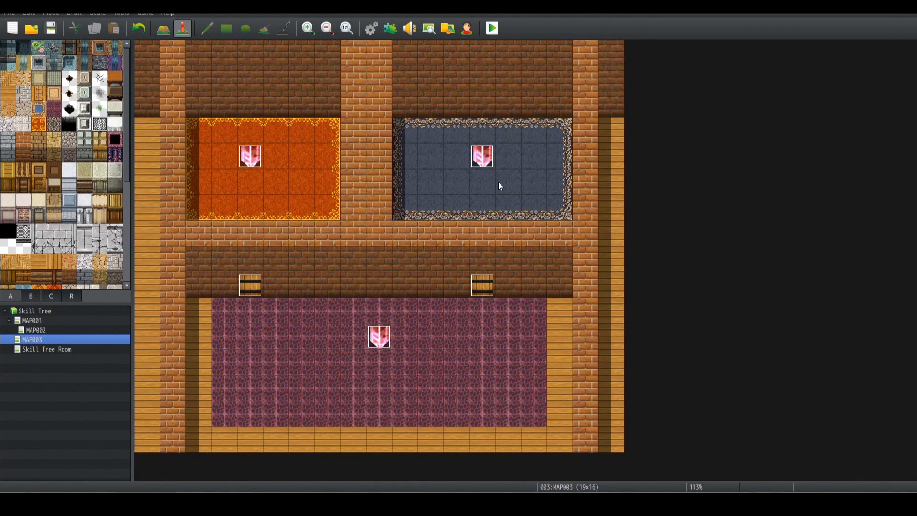
mouse_move(378, 329)
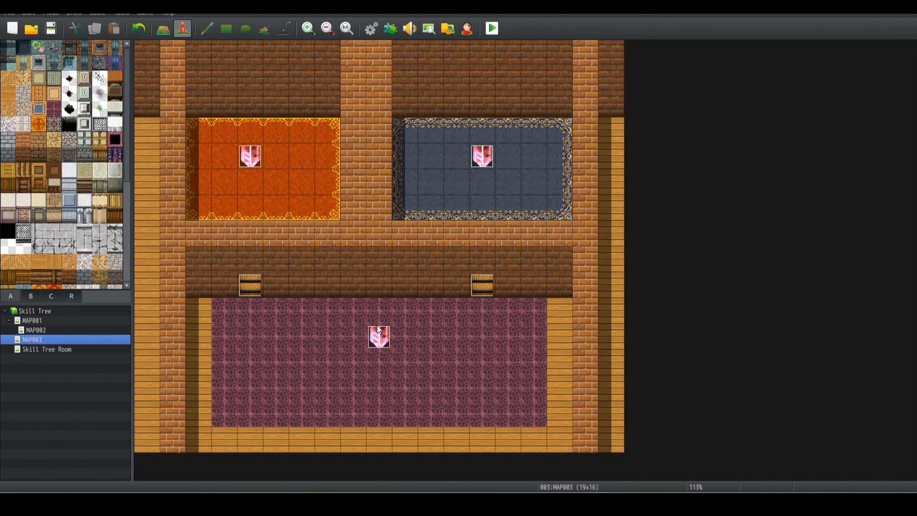
mouse_move(373, 327)
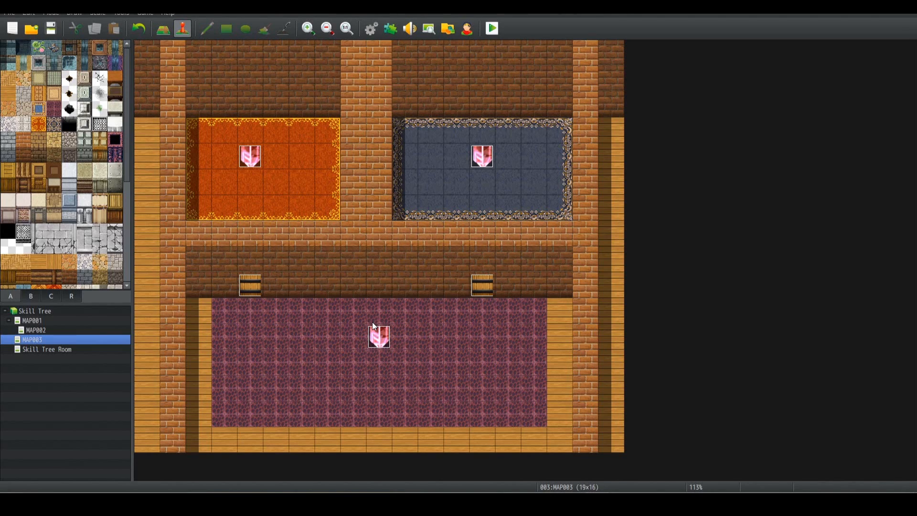
left_click(33, 321)
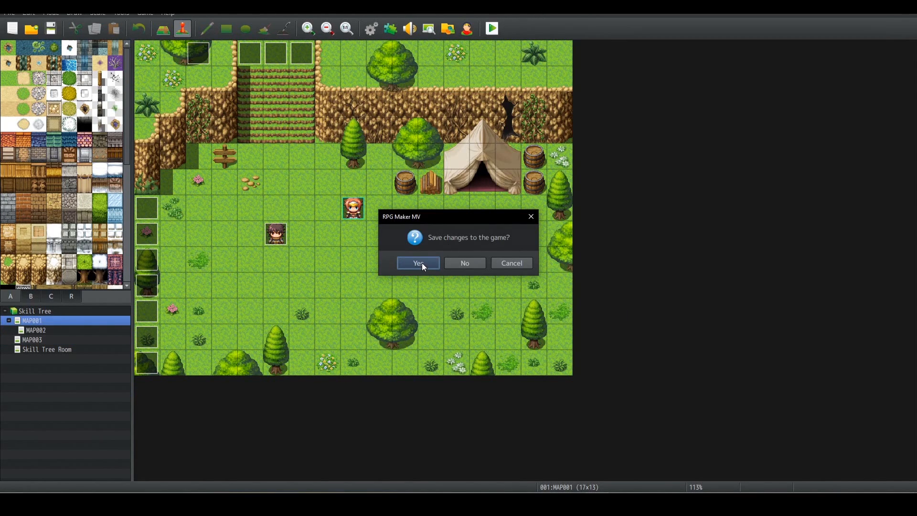
- Save changes, start the test play and use the Skill Unlock item in-game
left_click(418, 263)
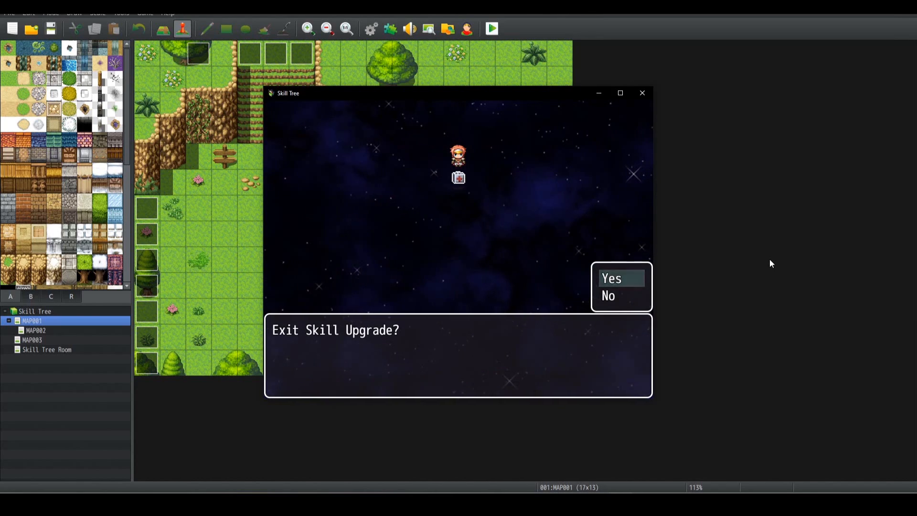
left_click(611, 278)
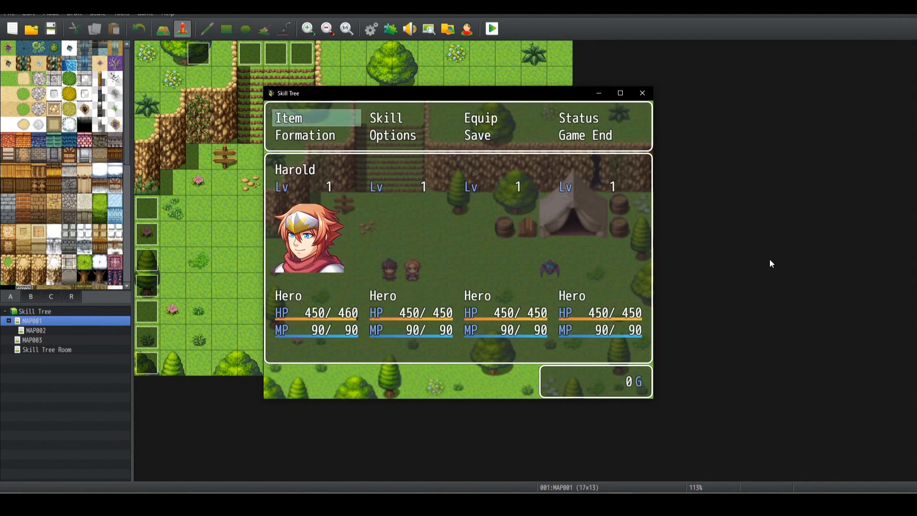
mouse_move(349, 318)
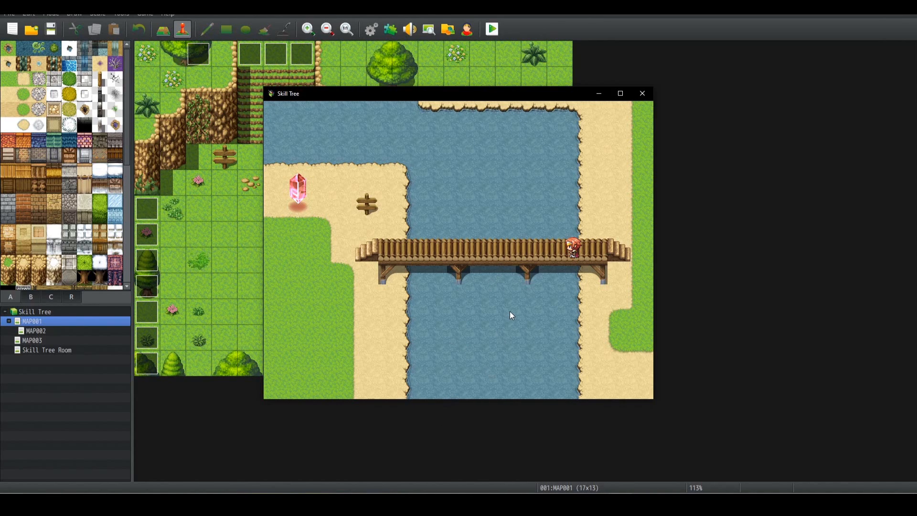
mouse_move(529, 320)
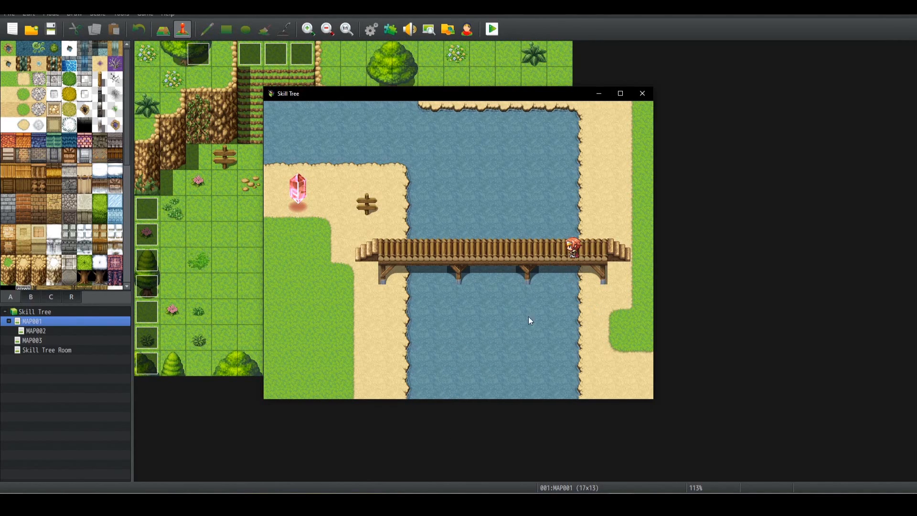
mouse_move(515, 286)
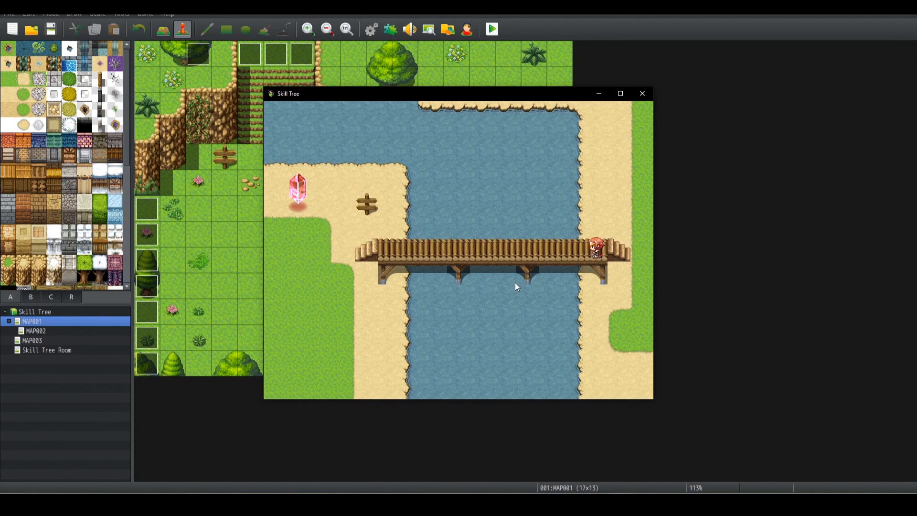
- Close the playtest, review MAP001's top-left parallel event, then switch to MAP002
left_click(641, 93)
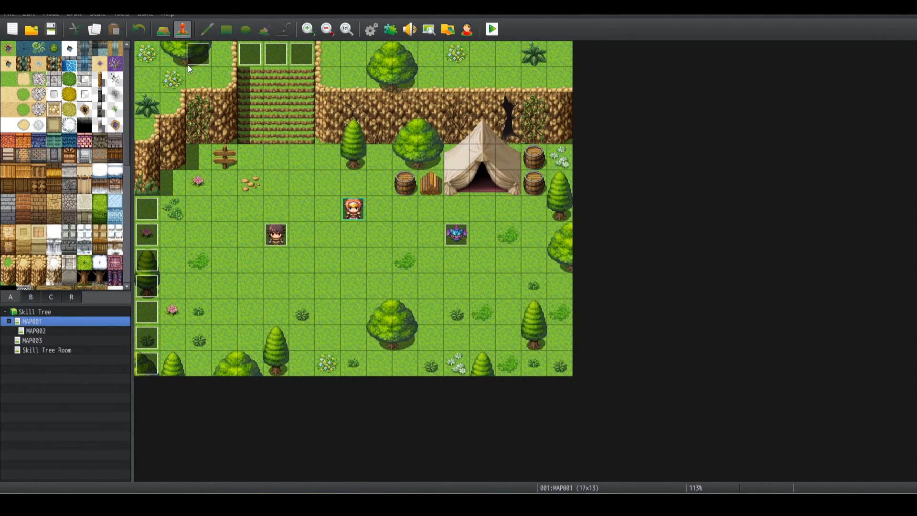
double_click(198, 53)
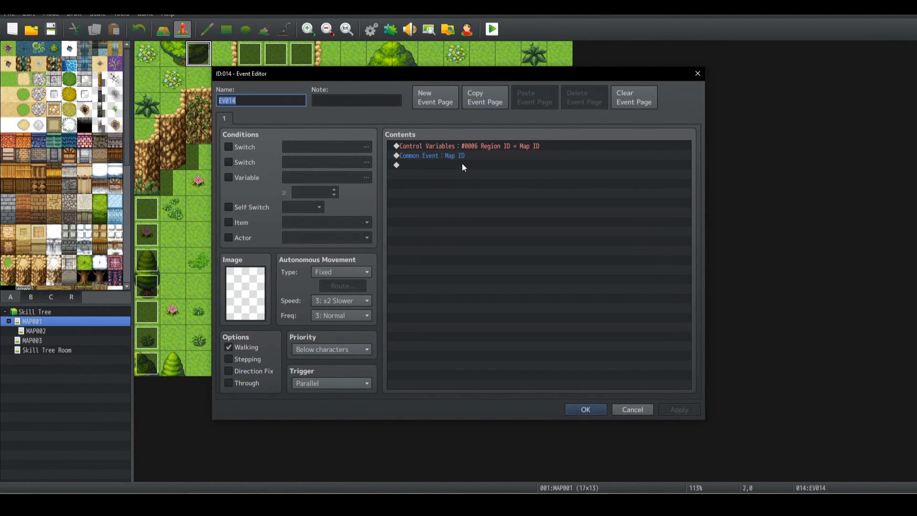
mouse_move(380, 186)
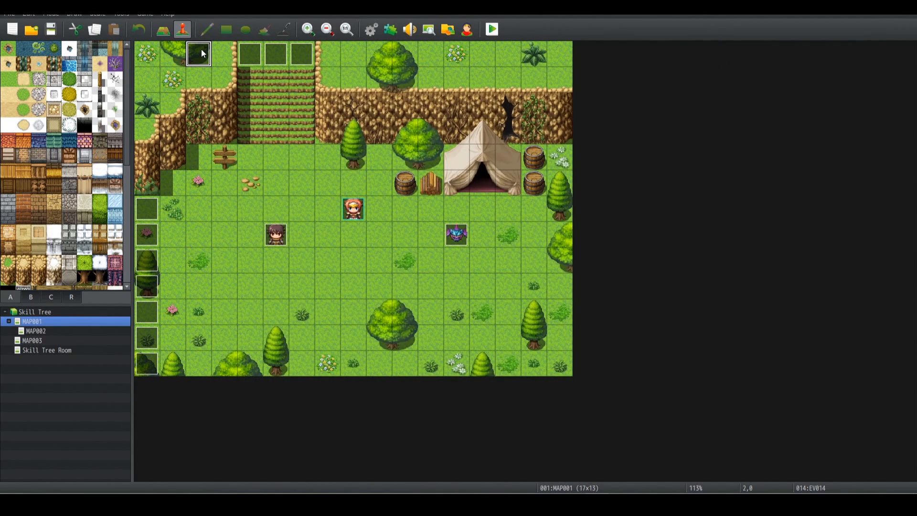
mouse_move(51, 333)
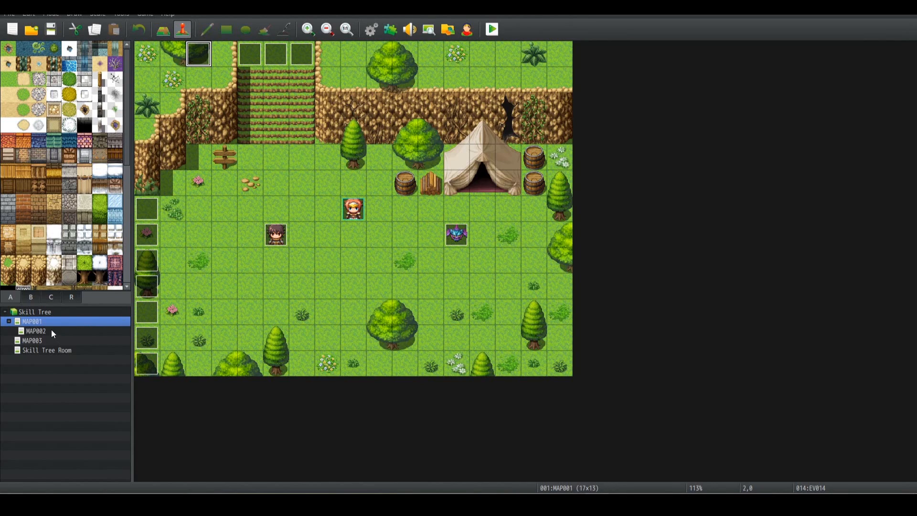
left_click(35, 330)
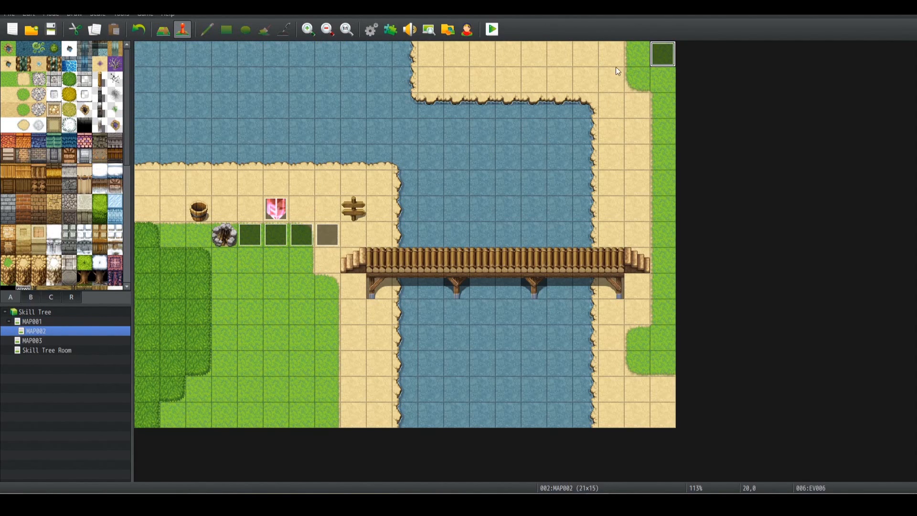
mouse_move(788, 172)
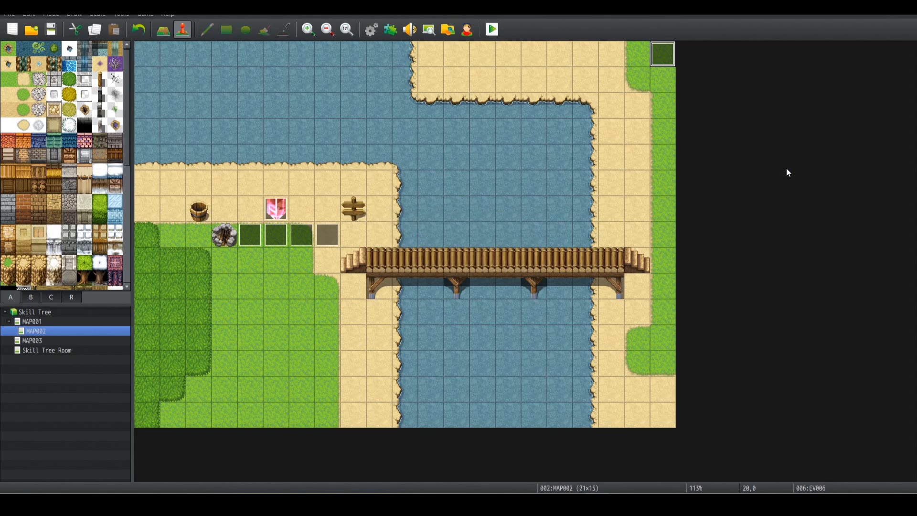
- Start another test play and begin a New Game from the title screen
left_click(490, 29)
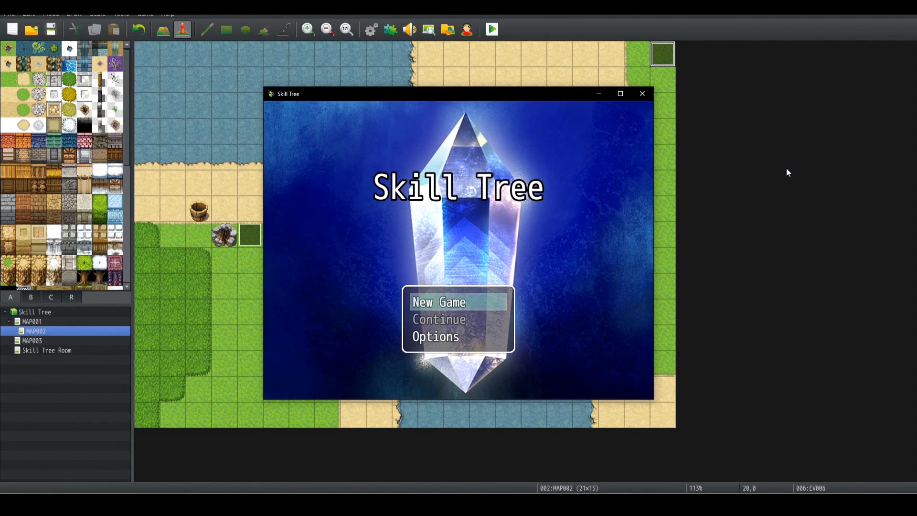
left_click(438, 302)
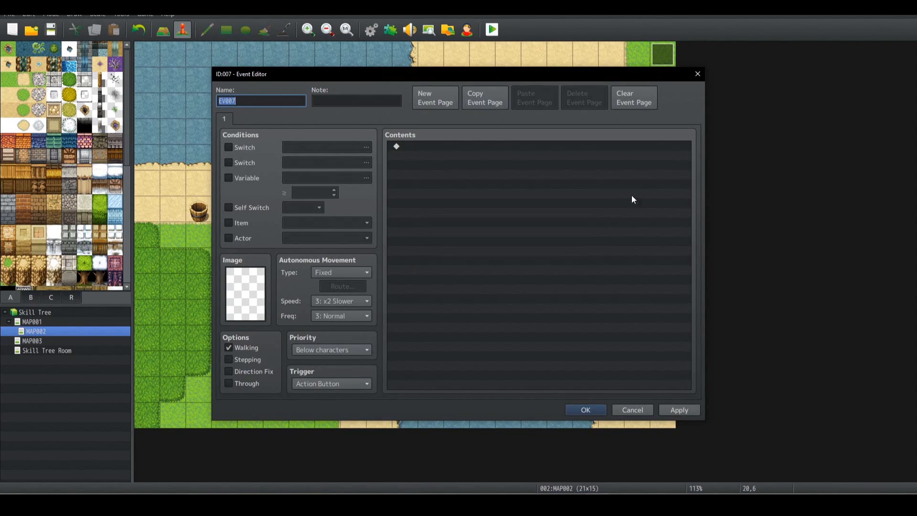
- Set the event's Transfer Player destination to a spot on MAP001
double_click(526, 151)
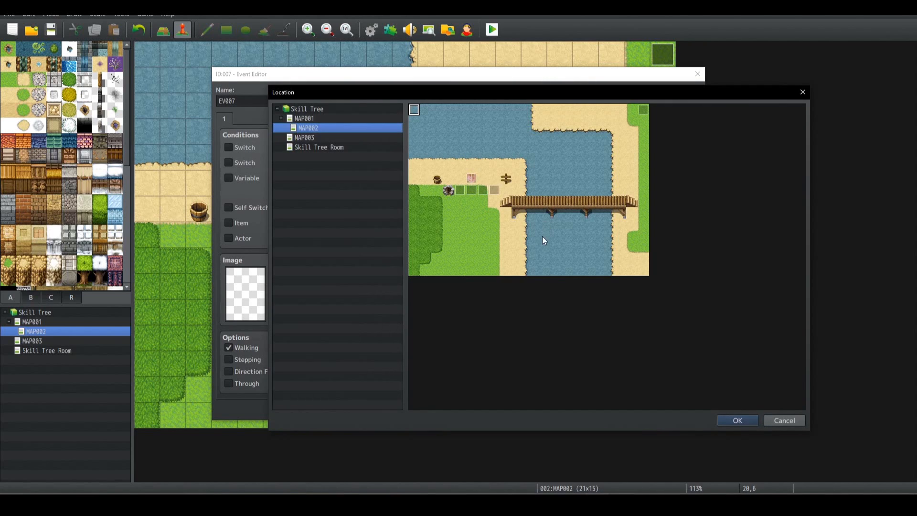
left_click(304, 118)
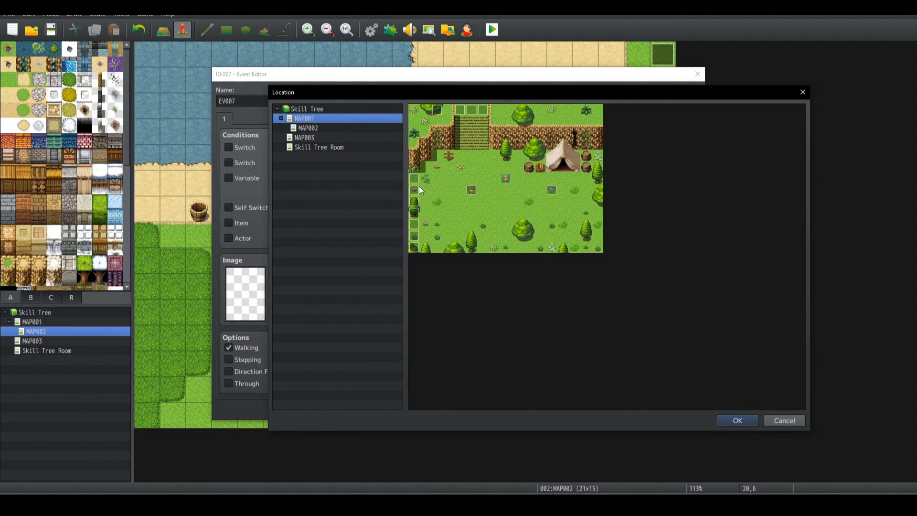
left_click(737, 420)
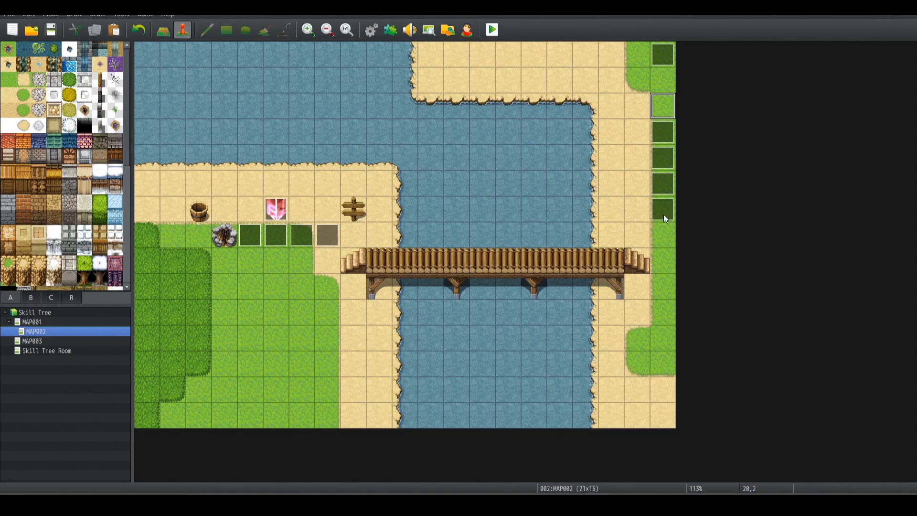
- Add copies of the event down MAP002's right-edge column
left_click(662, 338)
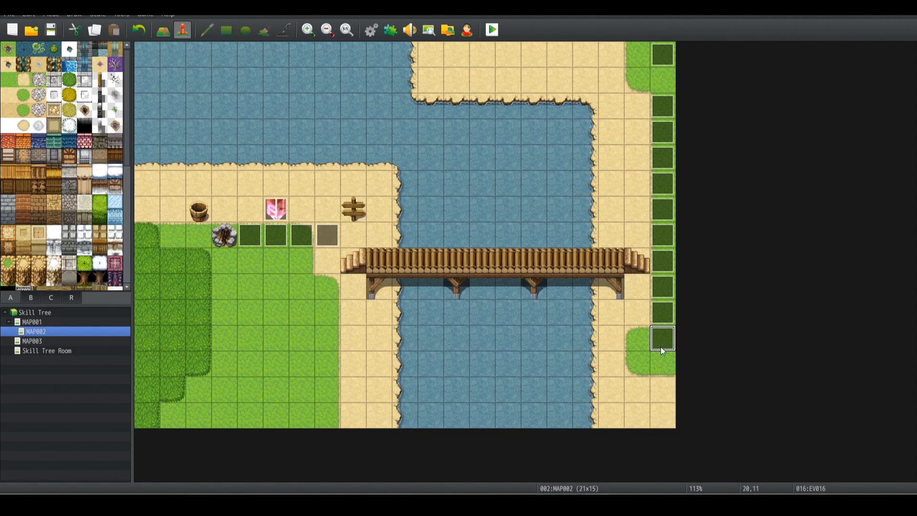
left_click(663, 363)
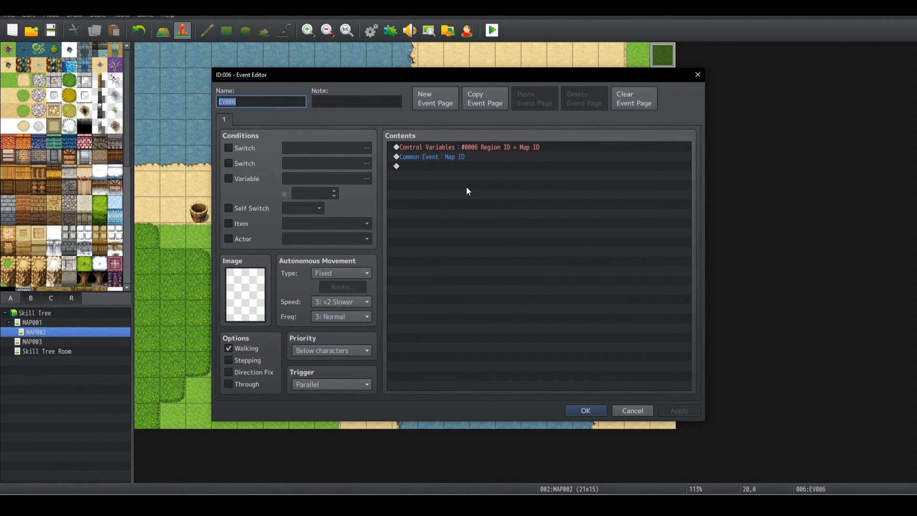
mouse_move(477, 161)
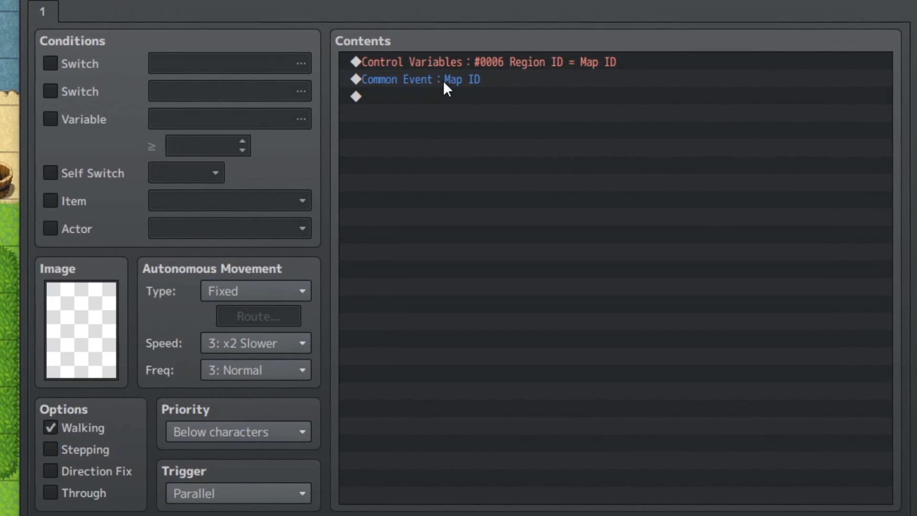
- Select the Common Event: Map ID command in the parallel event
left_click(418, 80)
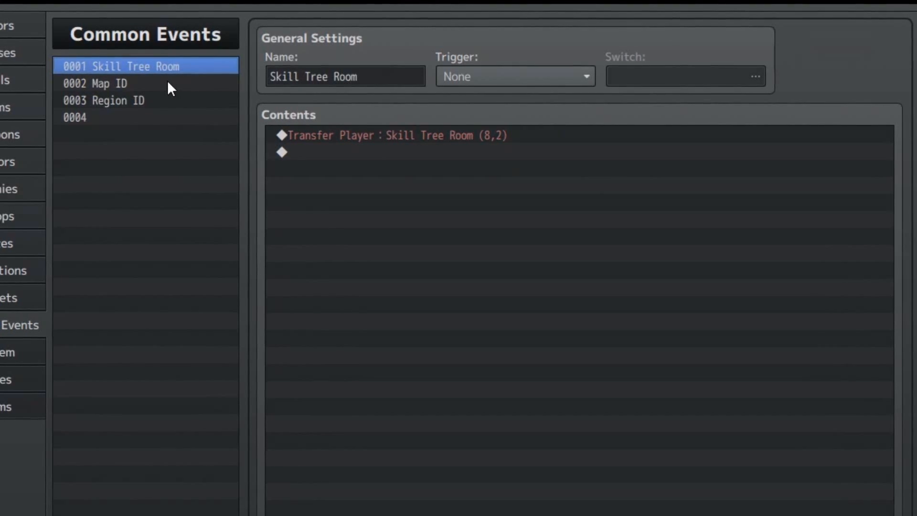
- Review the Map ID common event's Player X variable command, sourced from the player's map X
left_click(96, 83)
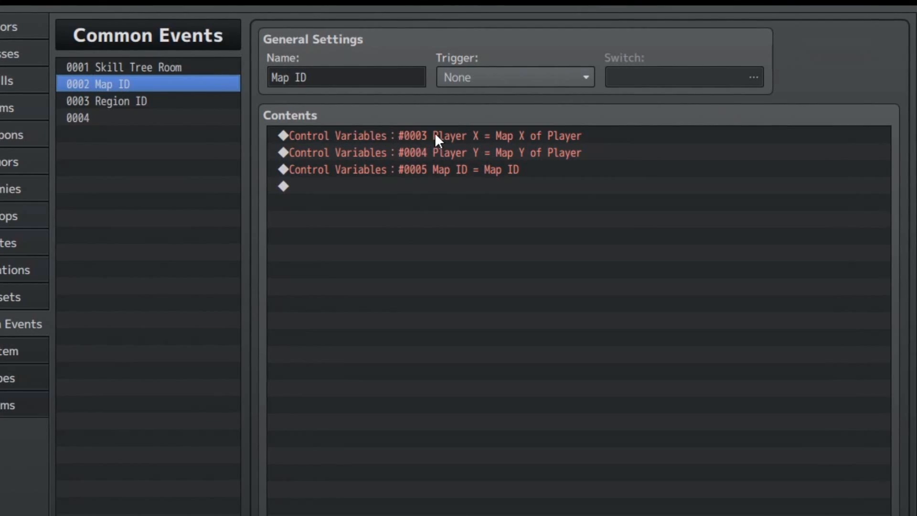
double_click(435, 136)
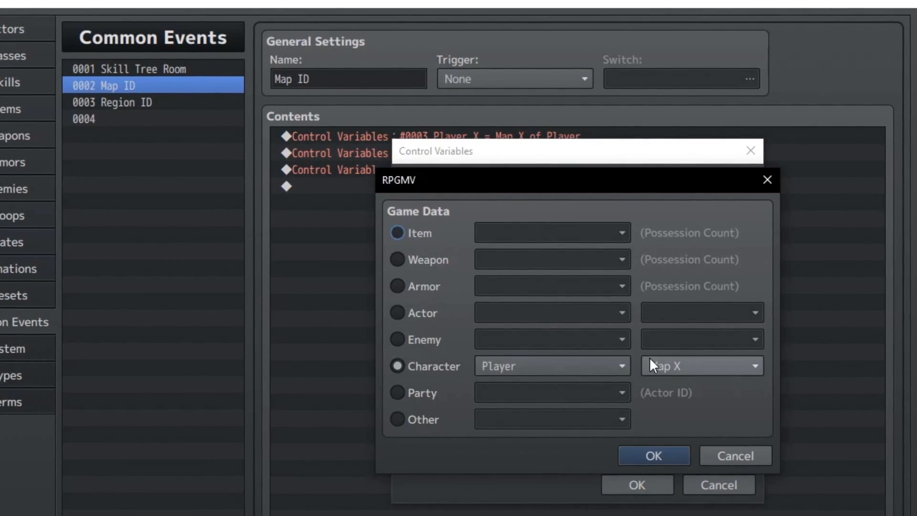
left_click(654, 456)
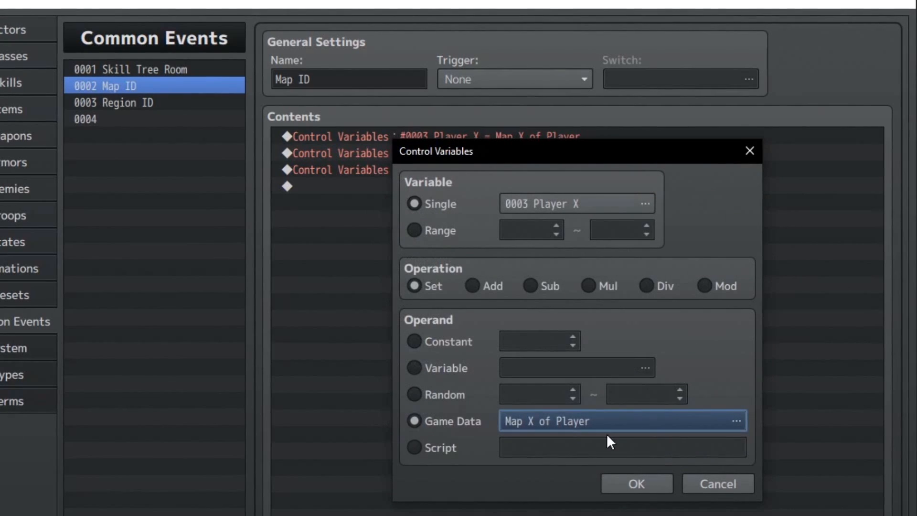
left_click(636, 483)
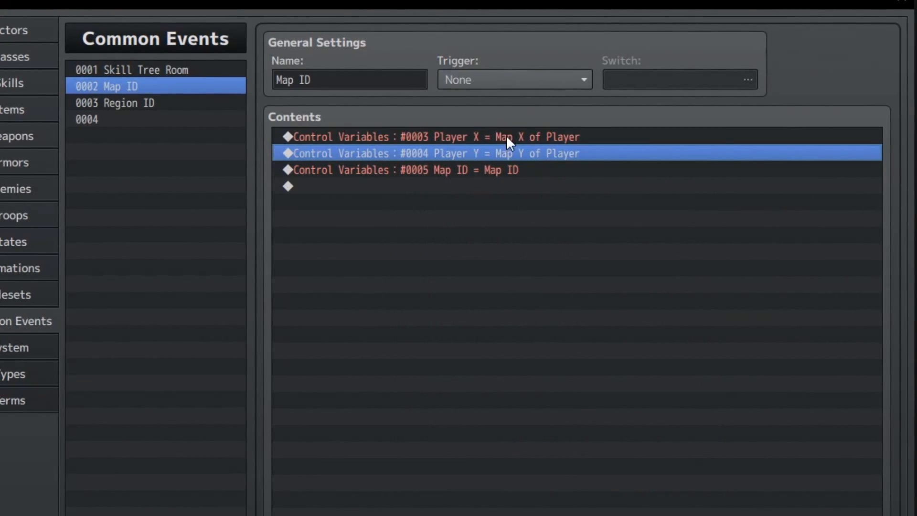
- Check the Map ID variable command, then confirm the database and return to MAP002
double_click(433, 153)
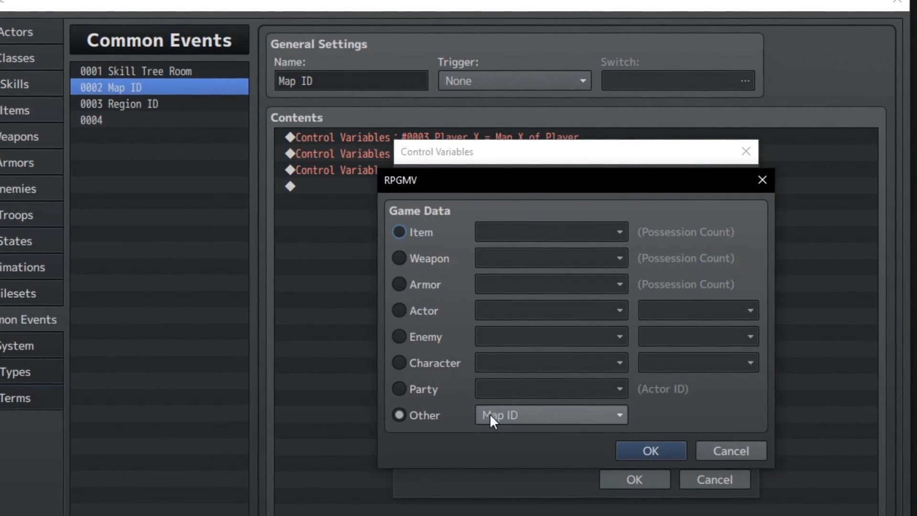
left_click(649, 450)
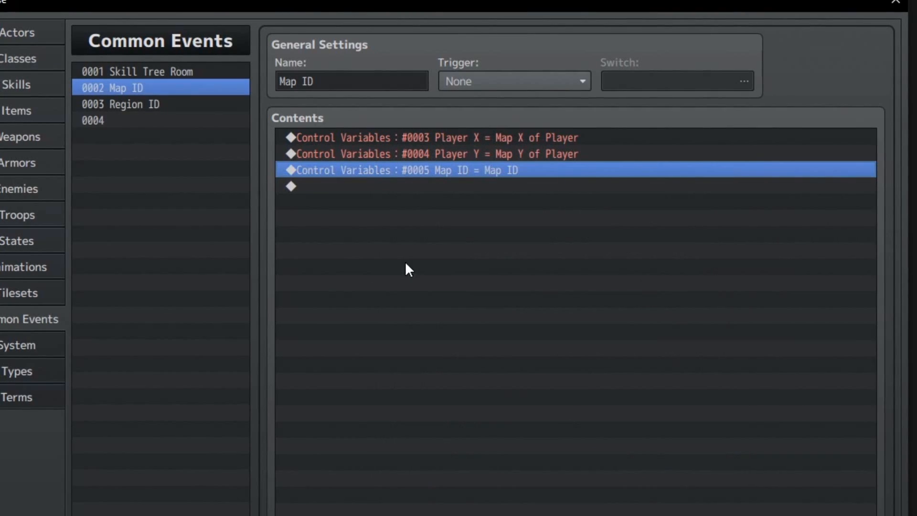
left_click(122, 104)
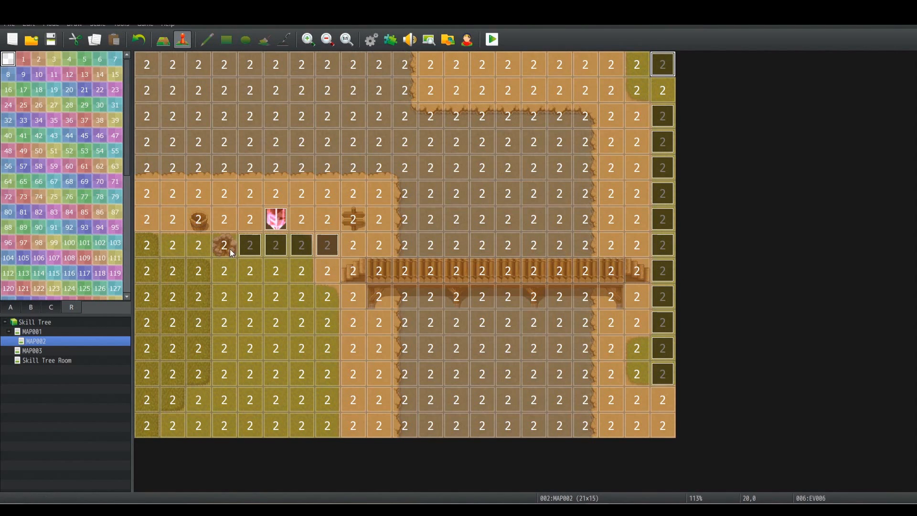
mouse_move(431, 261)
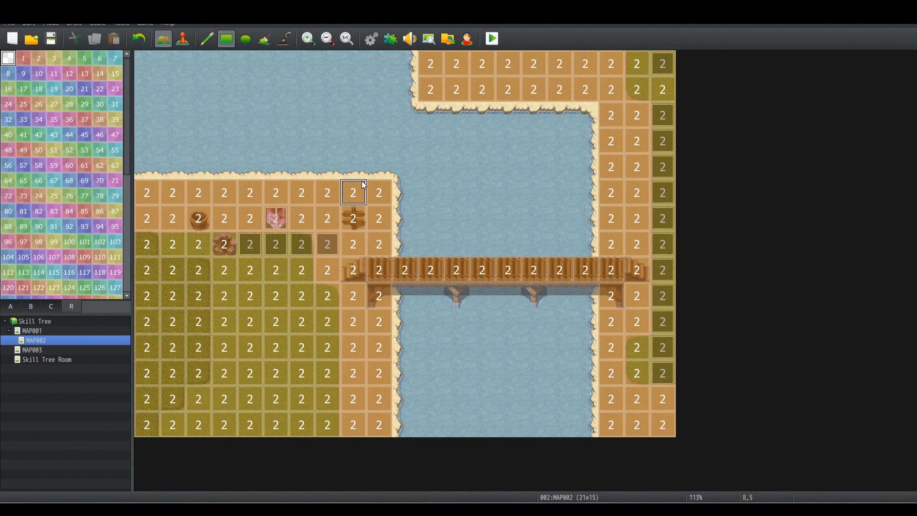
- Bring up MAP001's EV002 event that gives the book of Learning and Skill Unlock
double_click(353, 192)
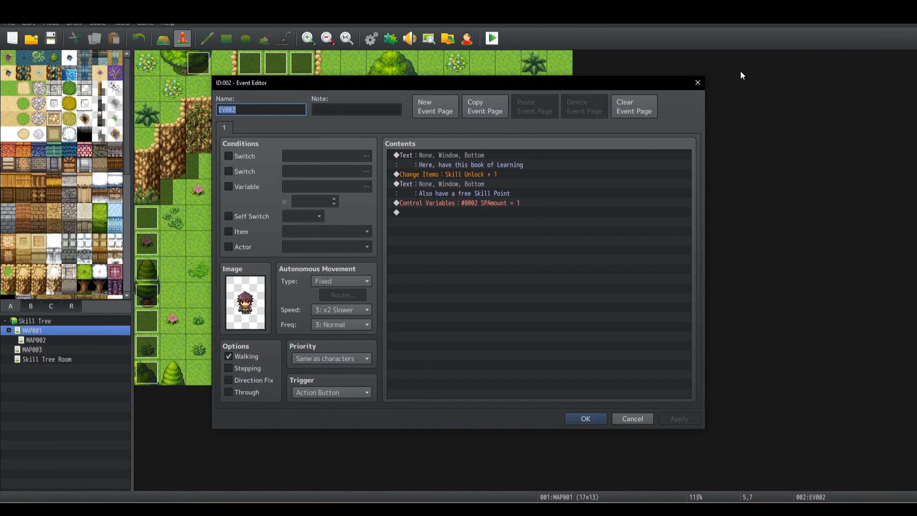
- Inspect EV002's SPAmount Control Variables command and its variable list, leaving it unchanged
double_click(459, 203)
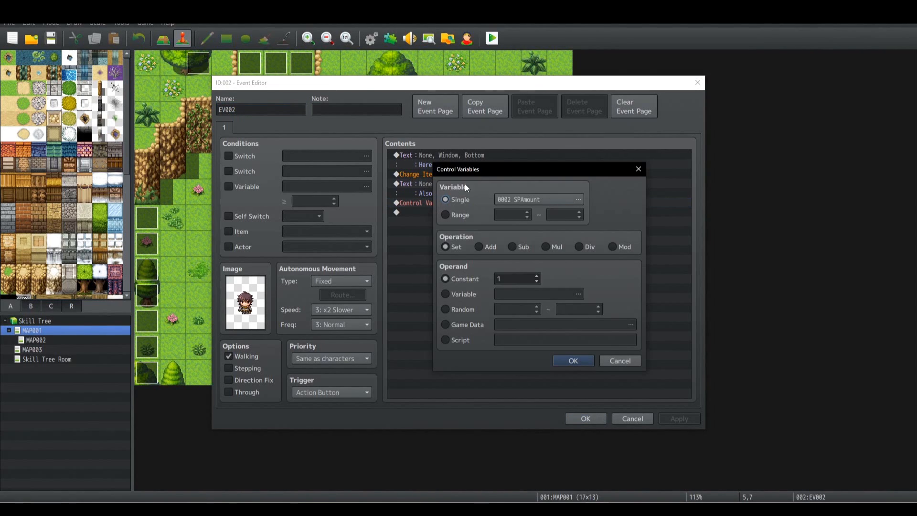
left_click(578, 200)
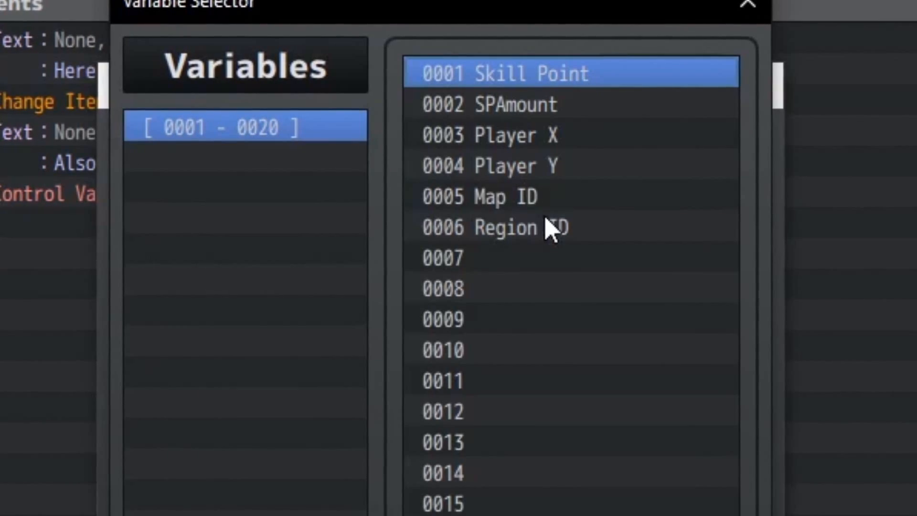
mouse_move(590, 79)
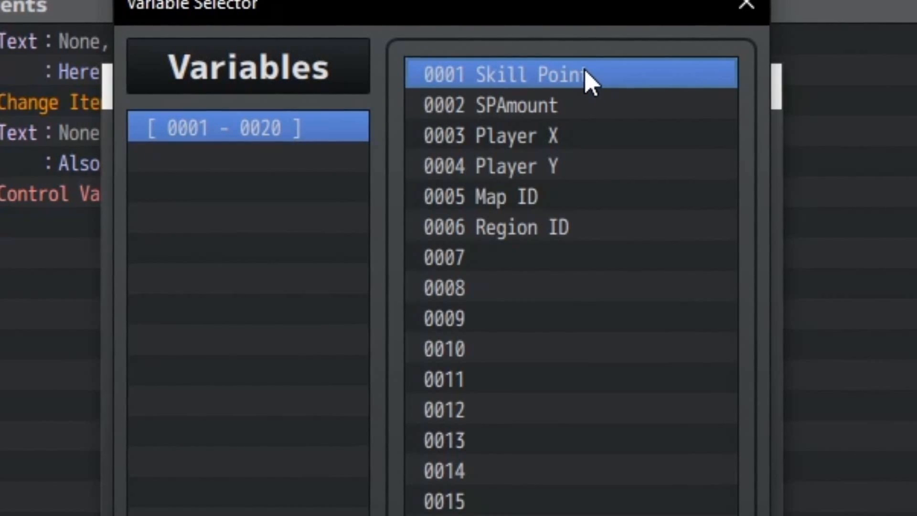
left_click(543, 106)
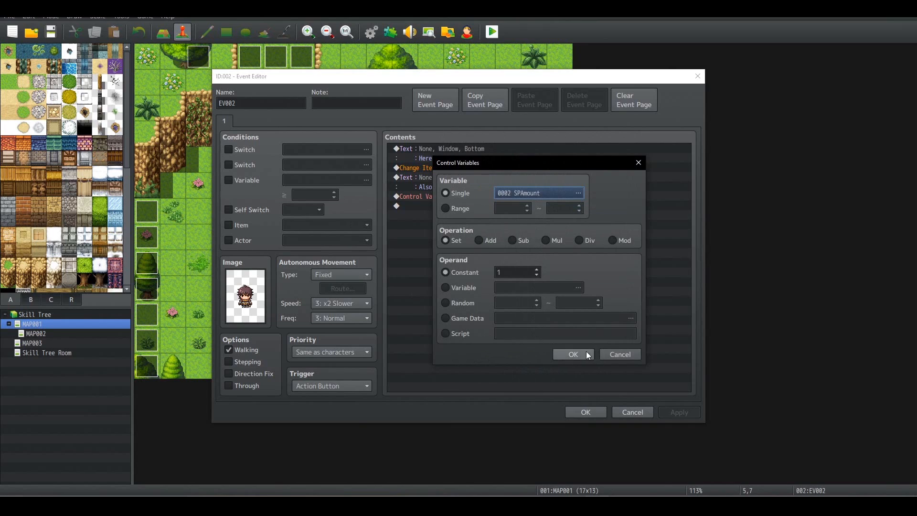
left_click(572, 354)
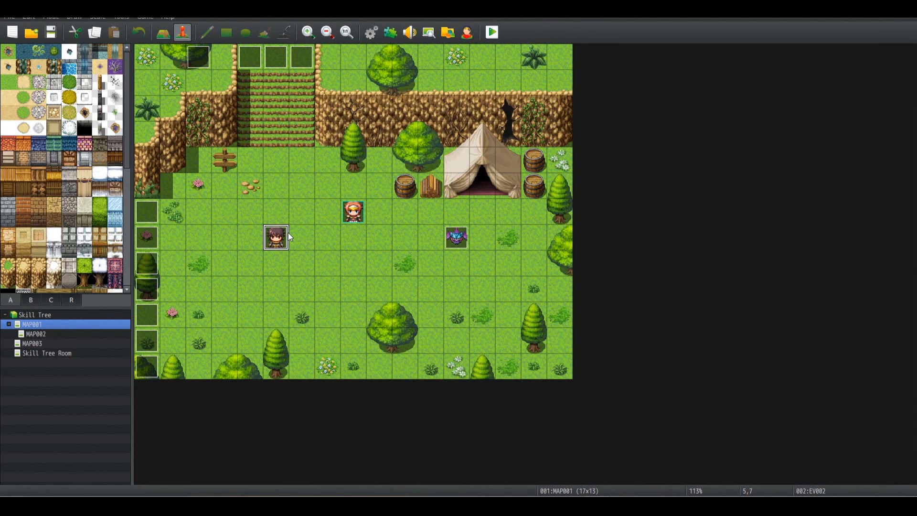
mouse_move(311, 212)
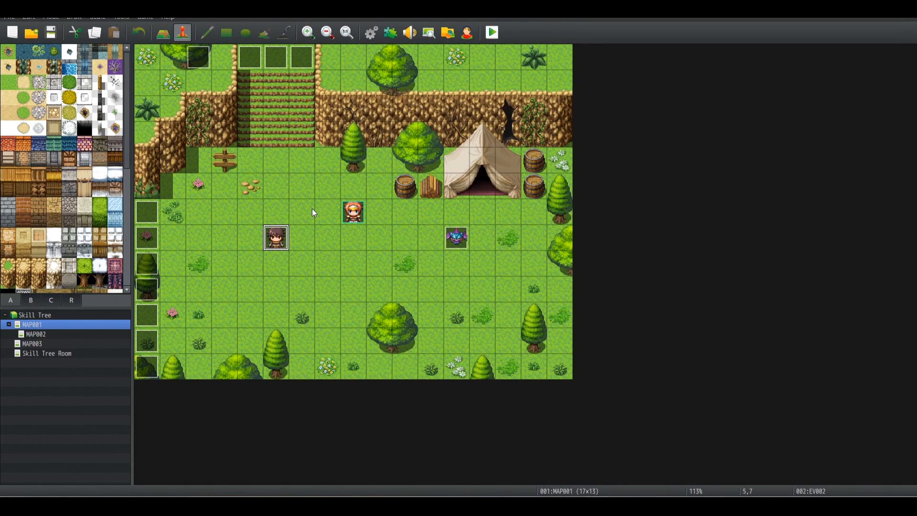
mouse_move(318, 158)
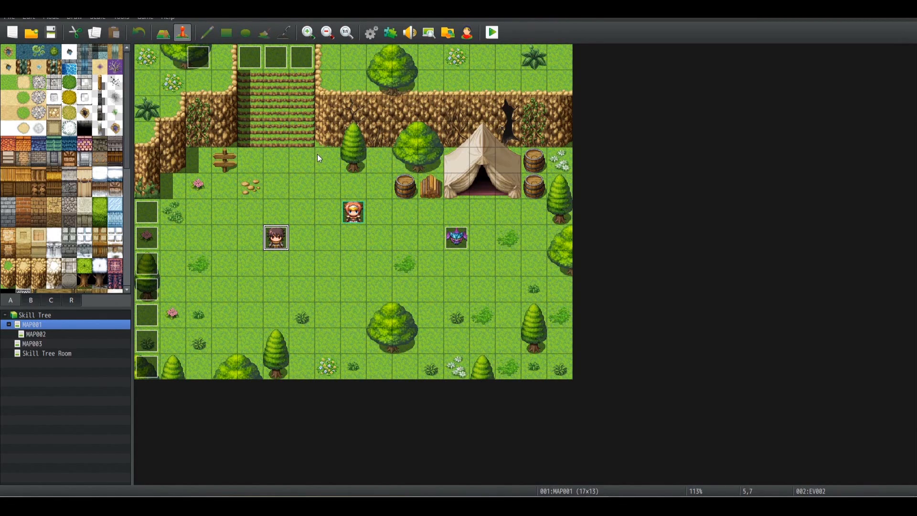
mouse_move(320, 177)
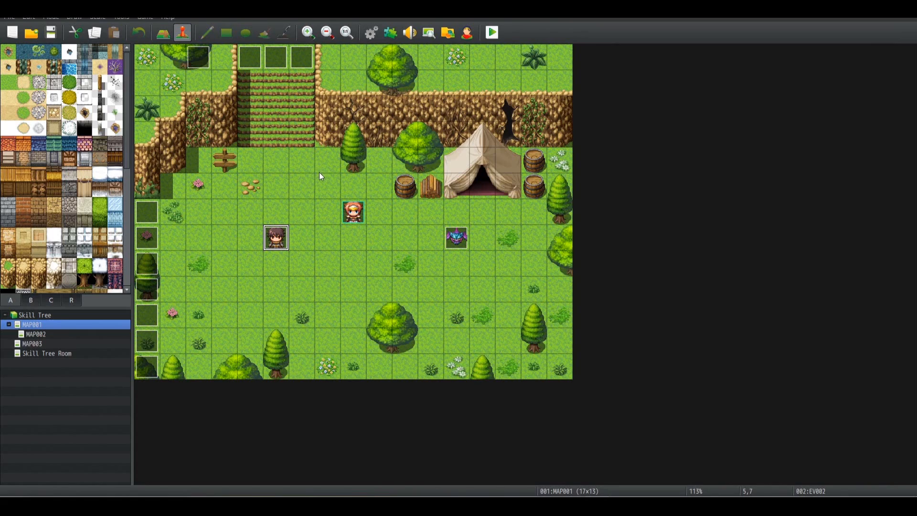
- Reopen EV002 and cancel out without saving changes
double_click(275, 237)
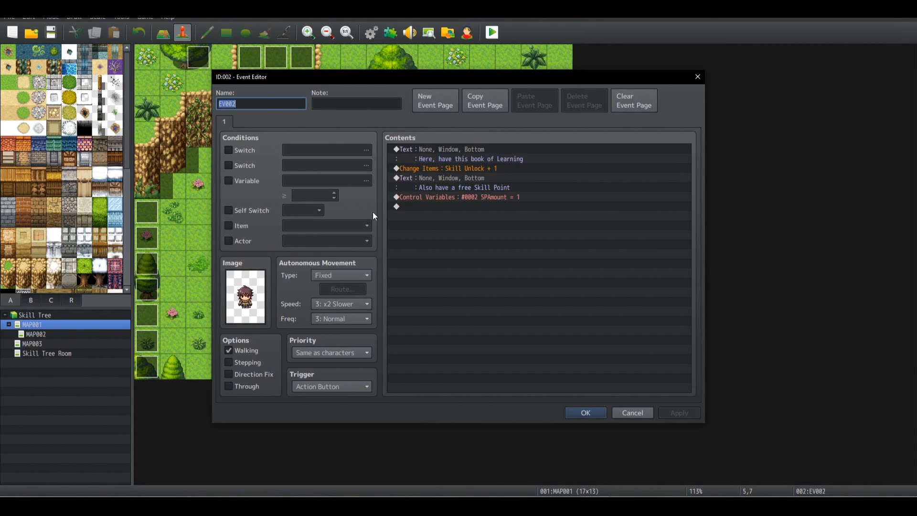
mouse_move(556, 274)
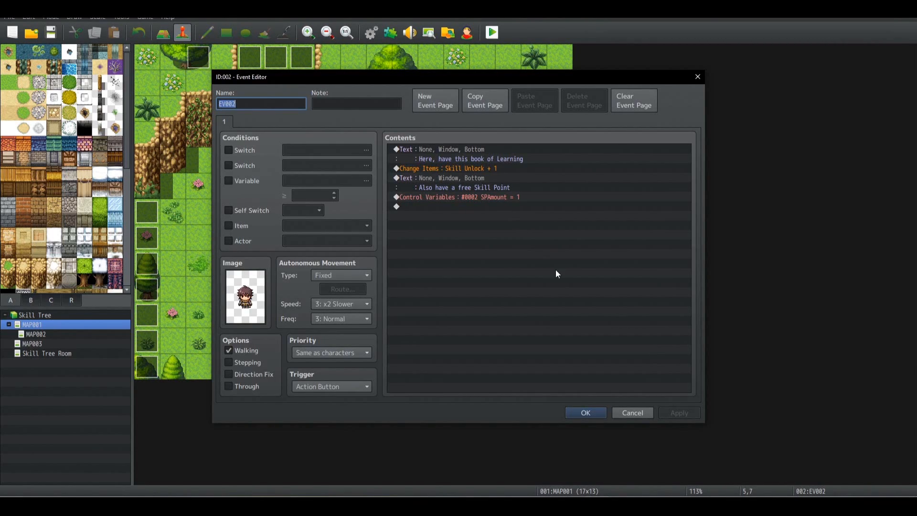
mouse_move(631, 412)
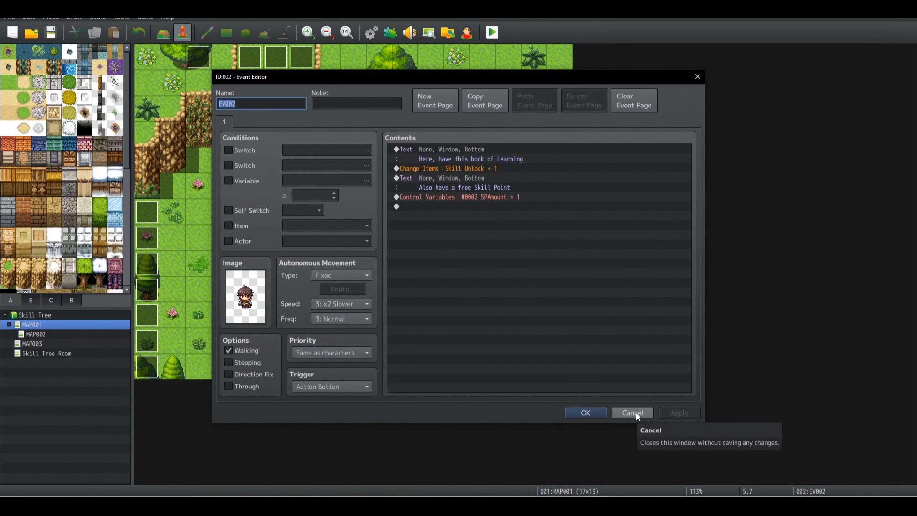
left_click(631, 413)
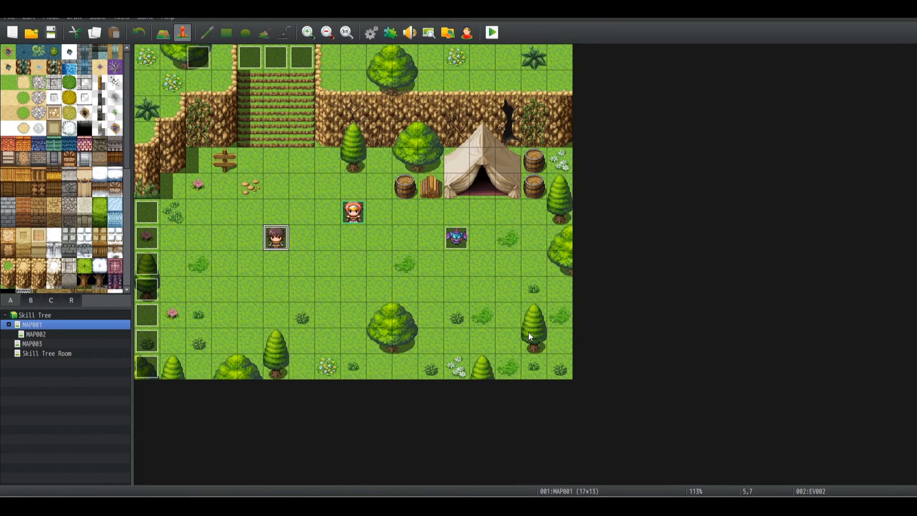
mouse_move(190, 281)
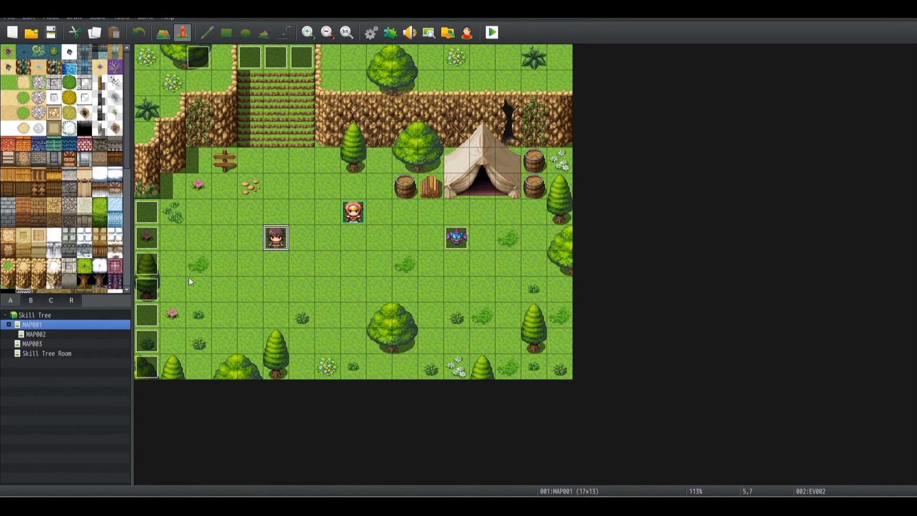
- Browse MAP003 and MAP002, return to MAP001 and show its region-2 overlay
left_click(33, 343)
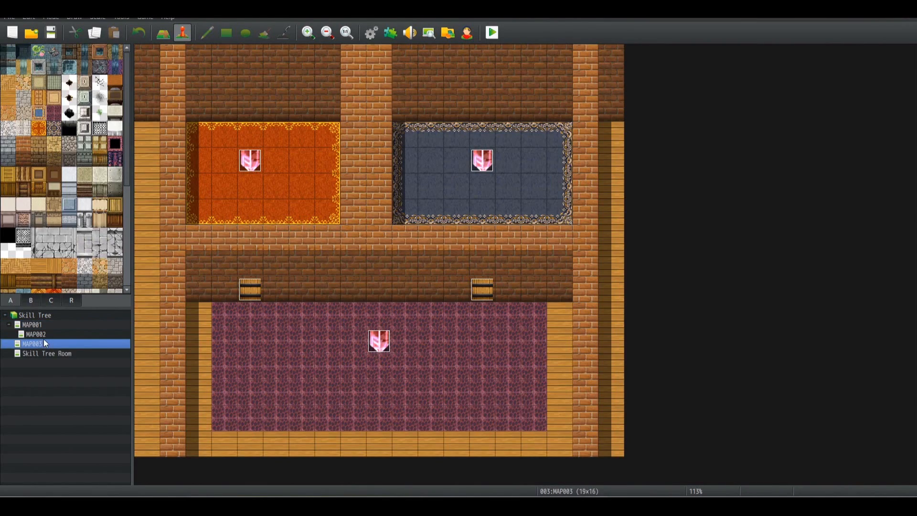
left_click(37, 334)
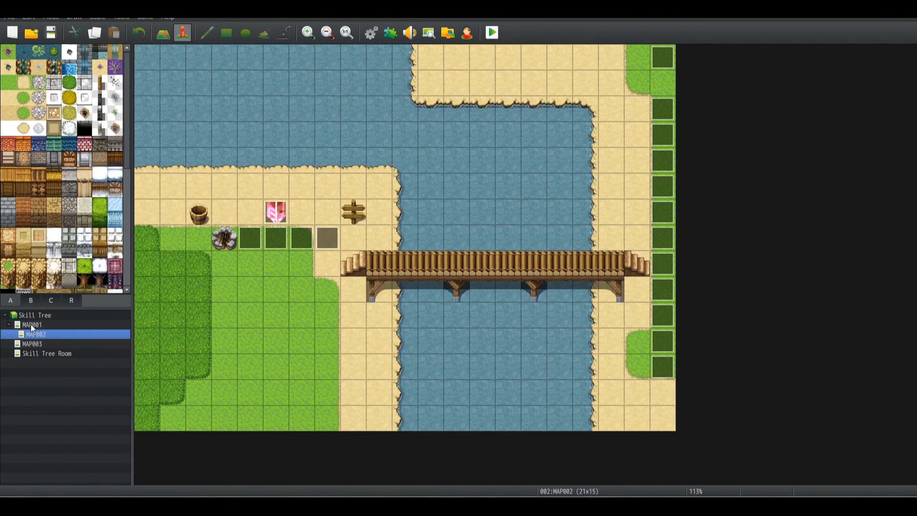
left_click(33, 325)
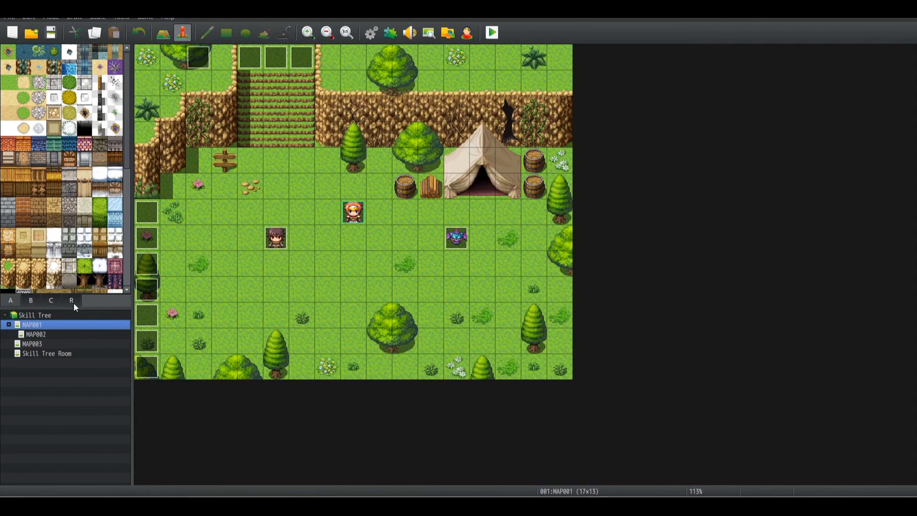
left_click(71, 300)
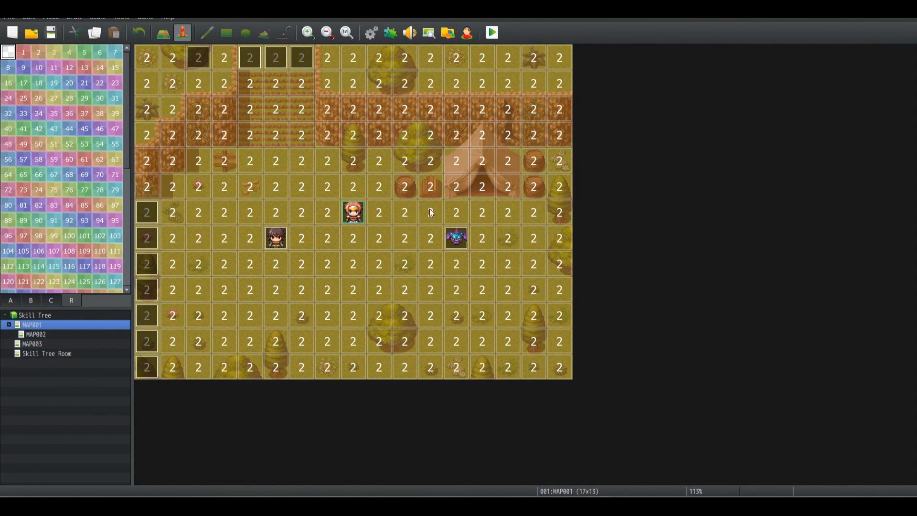
mouse_move(409, 179)
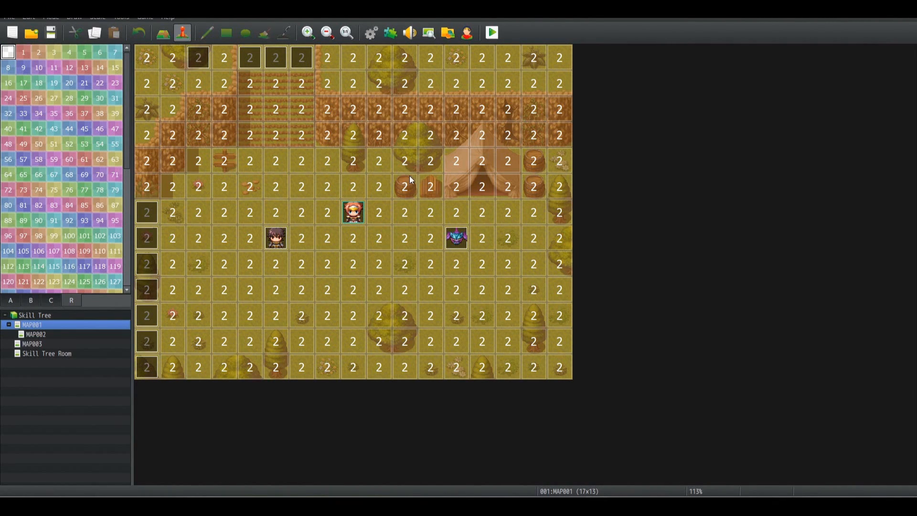
mouse_move(178, 102)
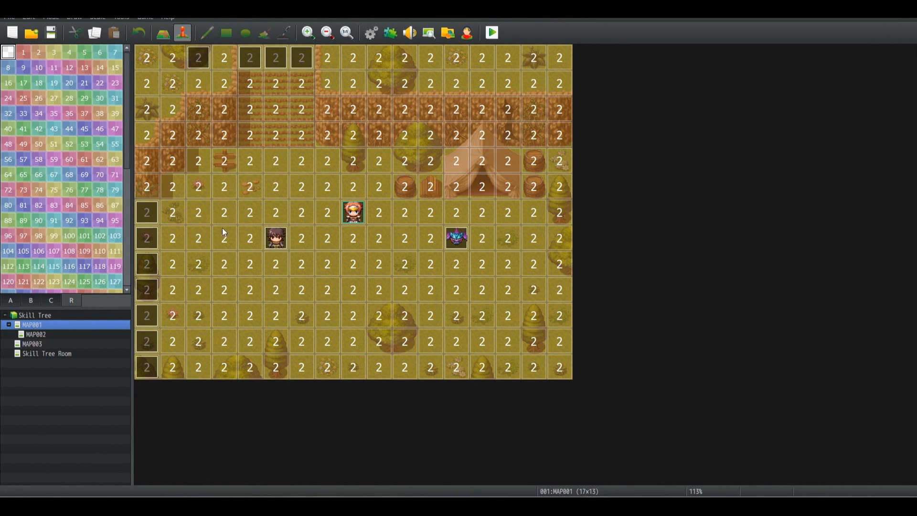
mouse_move(411, 247)
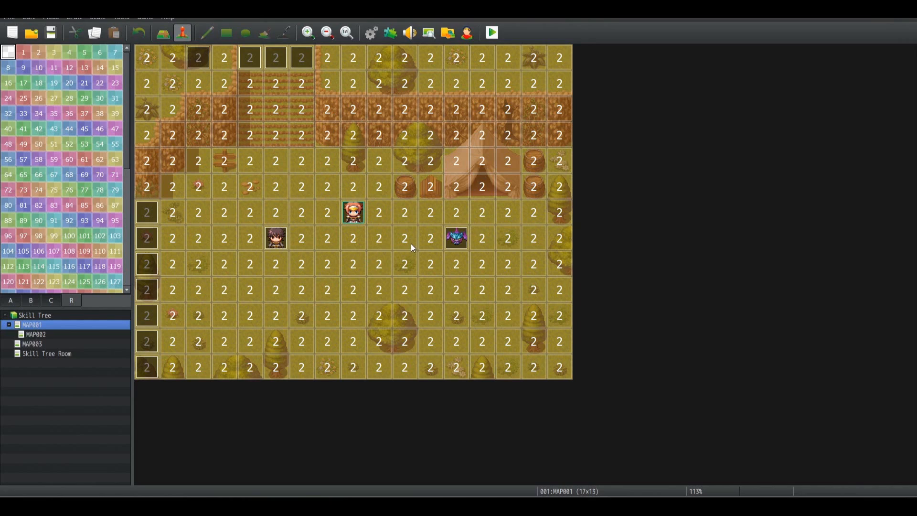
double_click(224, 57)
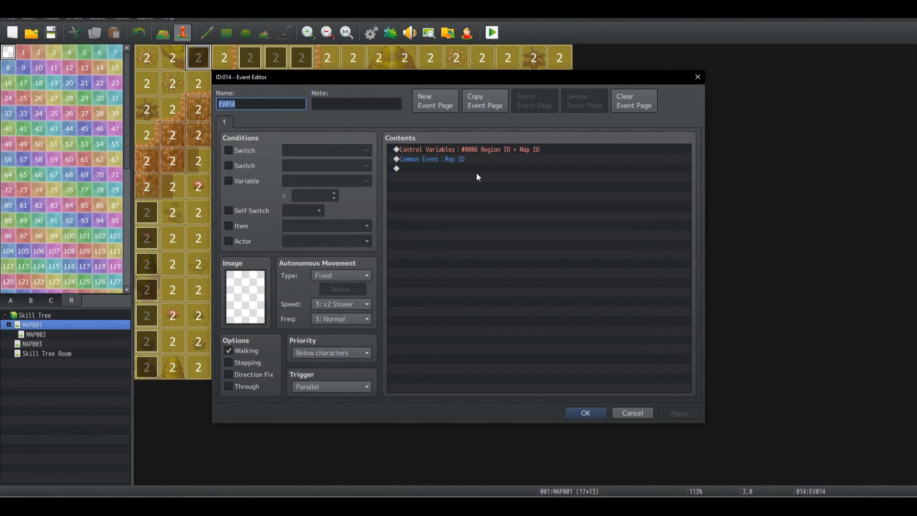
mouse_move(471, 179)
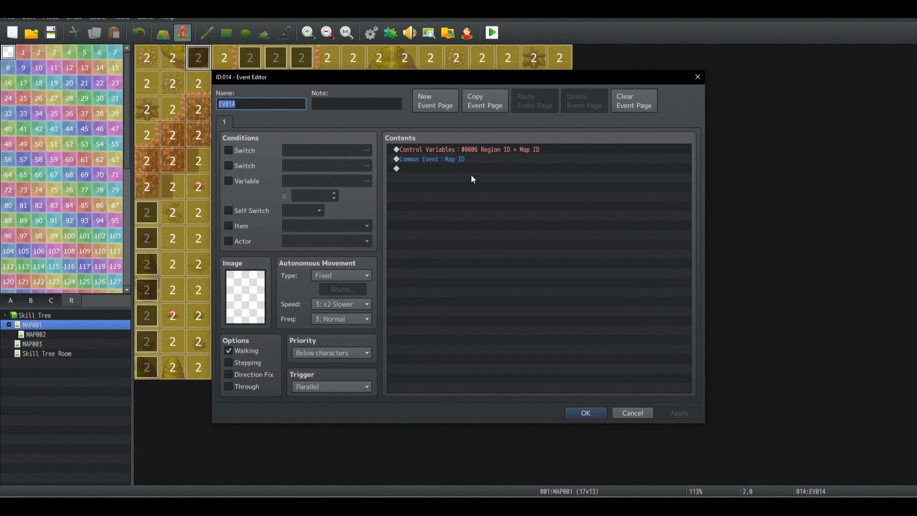
mouse_move(513, 159)
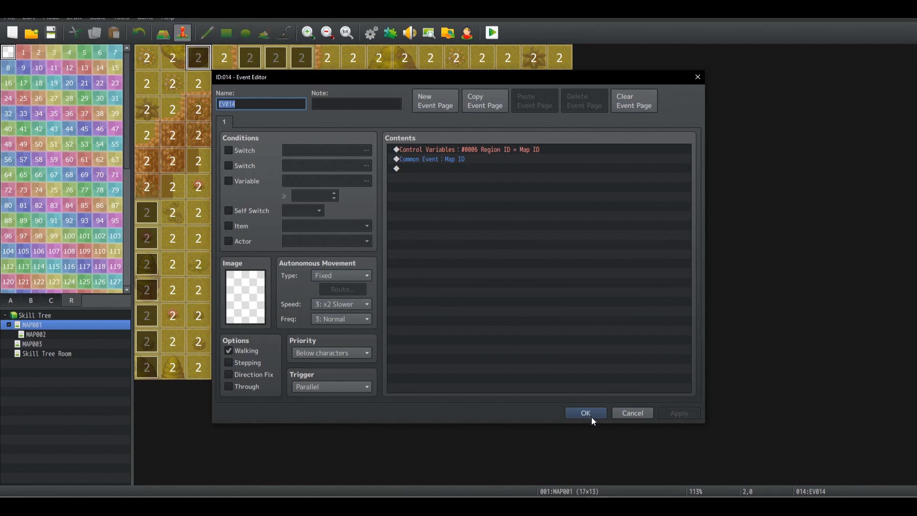
left_click(585, 413)
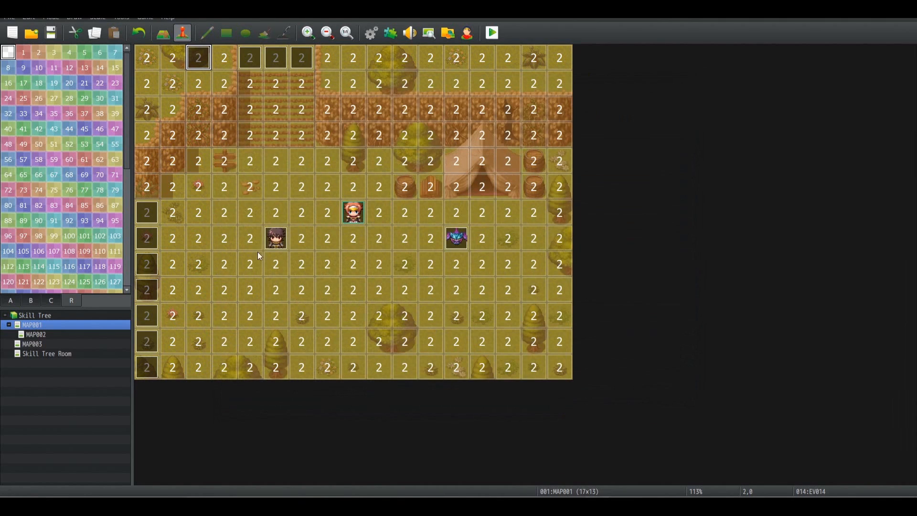
mouse_move(92, 343)
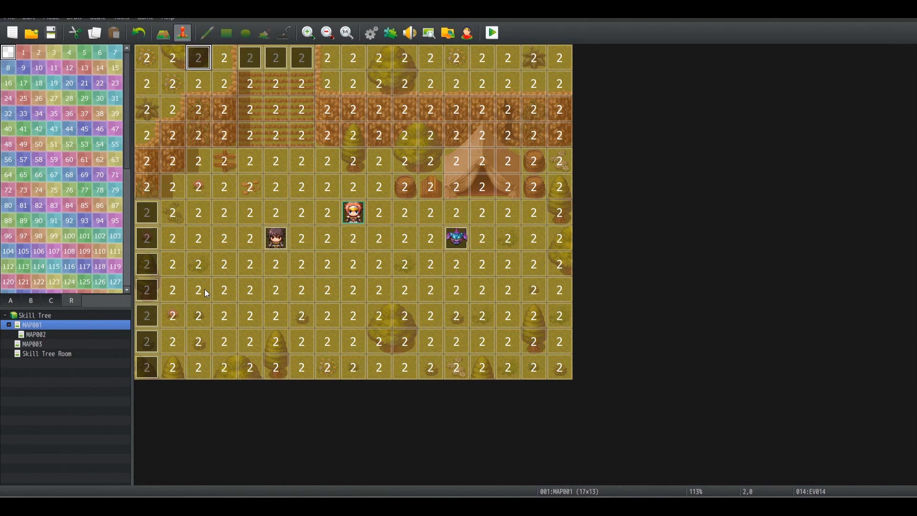
mouse_move(250, 321)
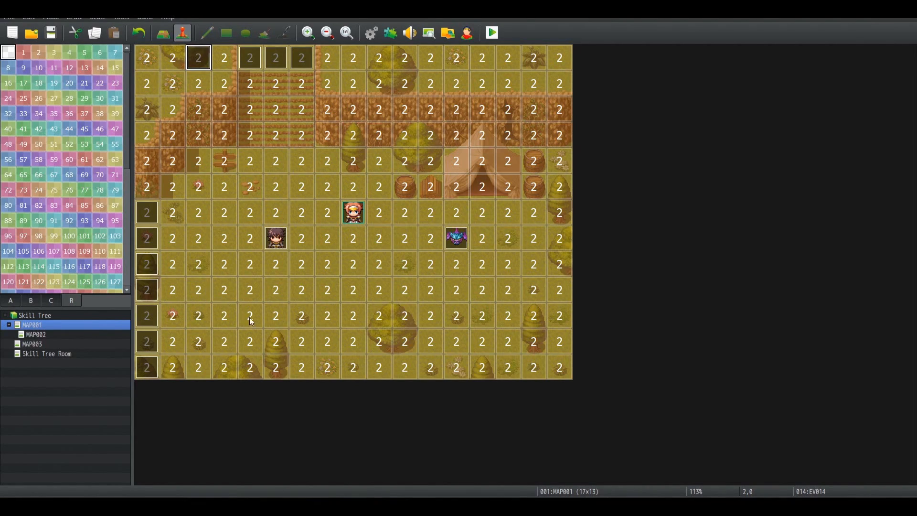